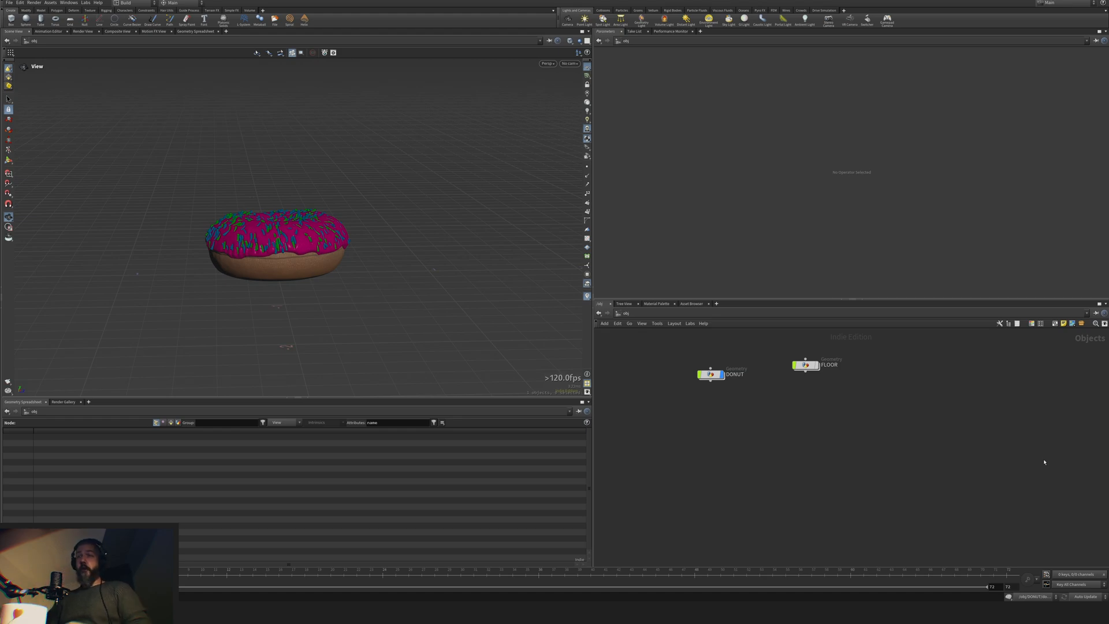
pyautogui.moveTo(830, 455)
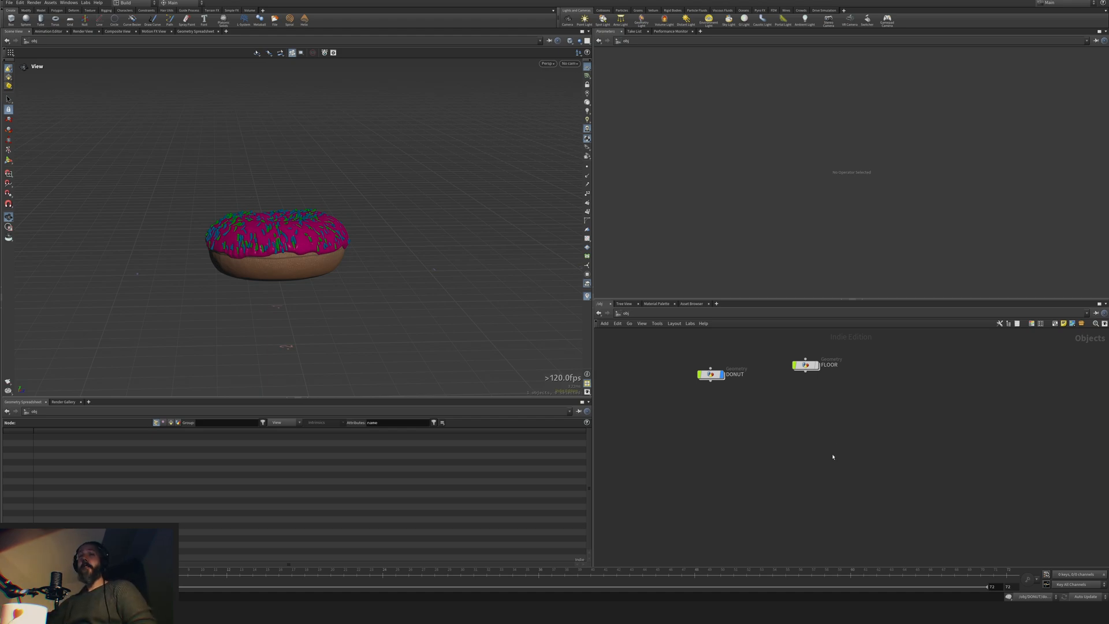
pyautogui.moveTo(540, 416)
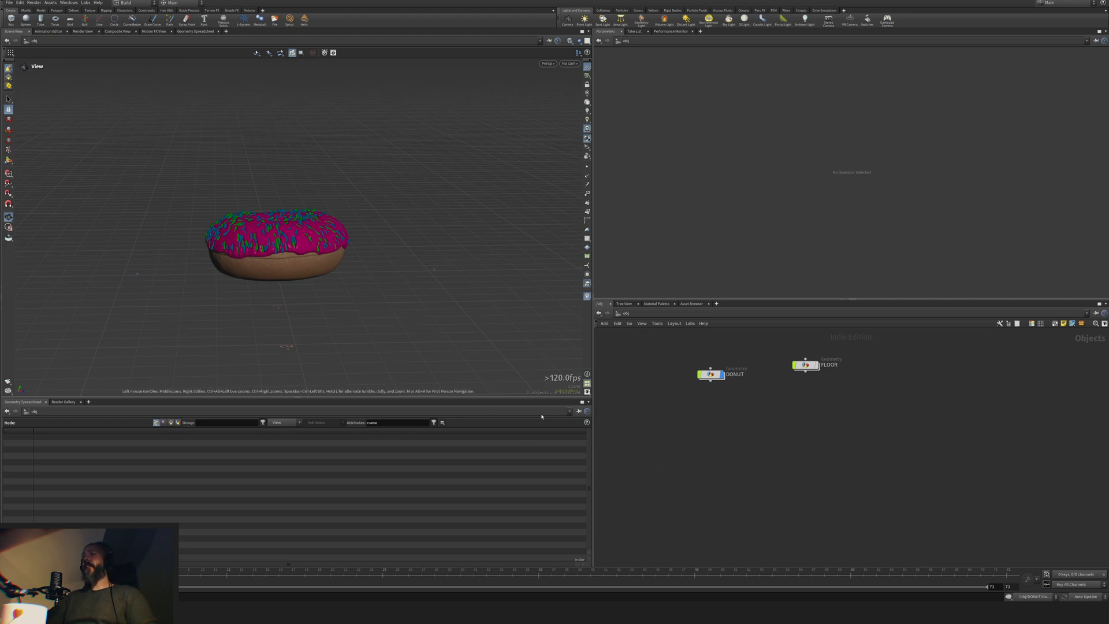
pyautogui.moveTo(544, 413)
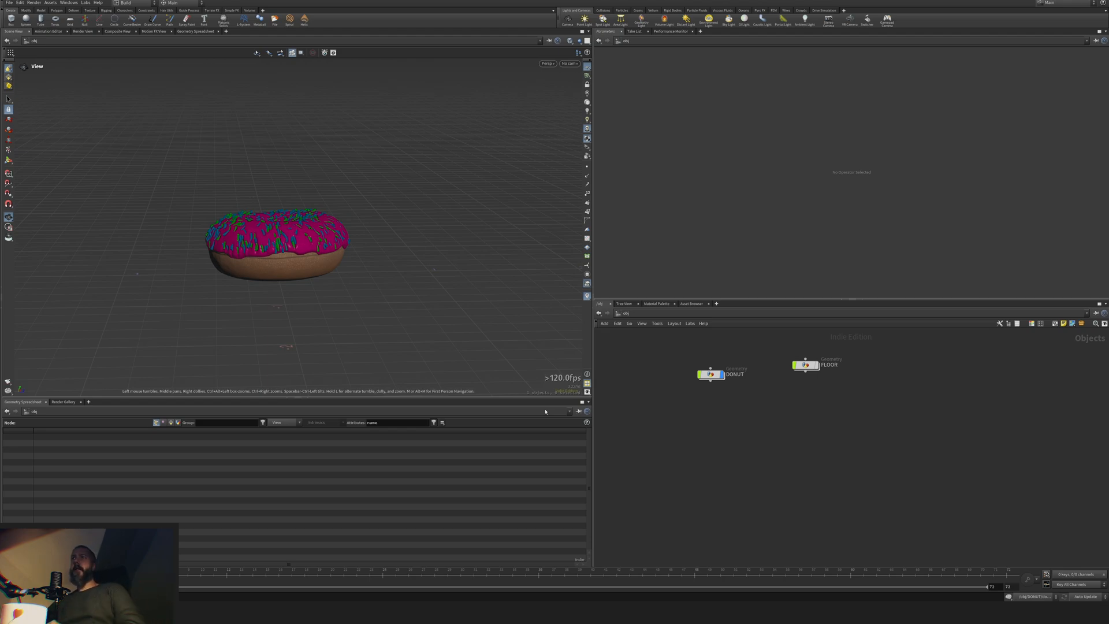
pyautogui.moveTo(777, 430)
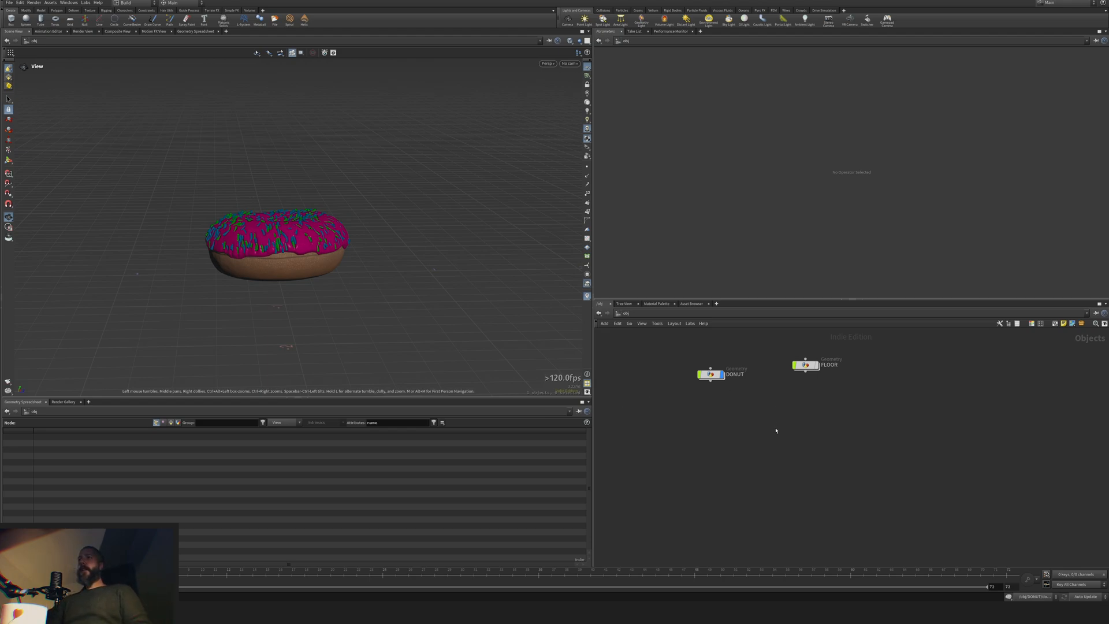
pyautogui.moveTo(782, 440)
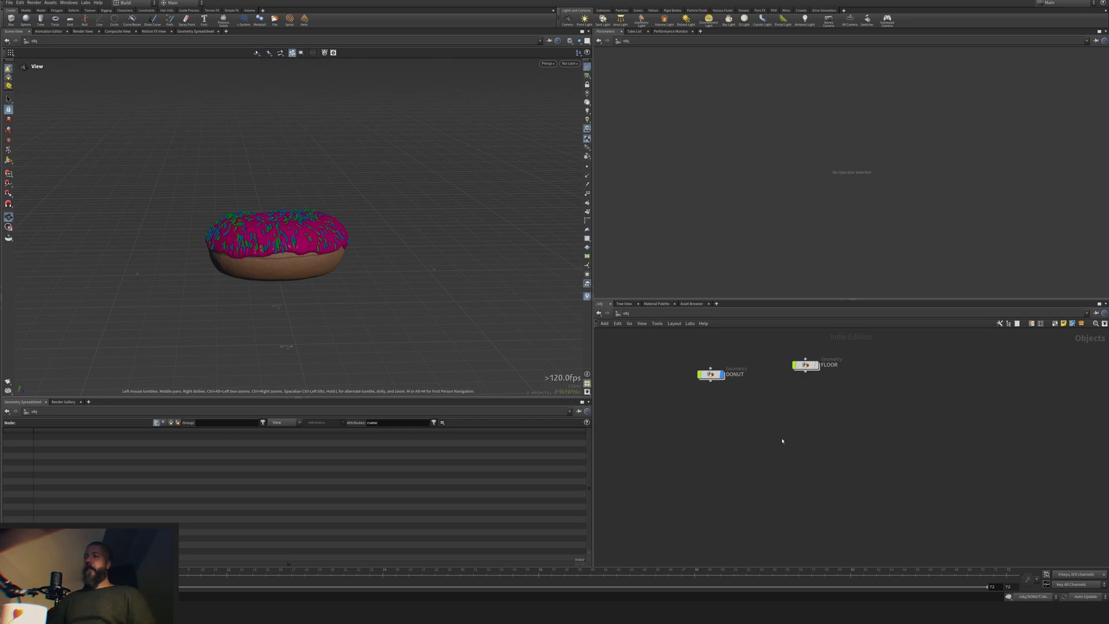
# Step: Select the DONUT object and dive inside a new geometry container
pyautogui.click(710, 373)
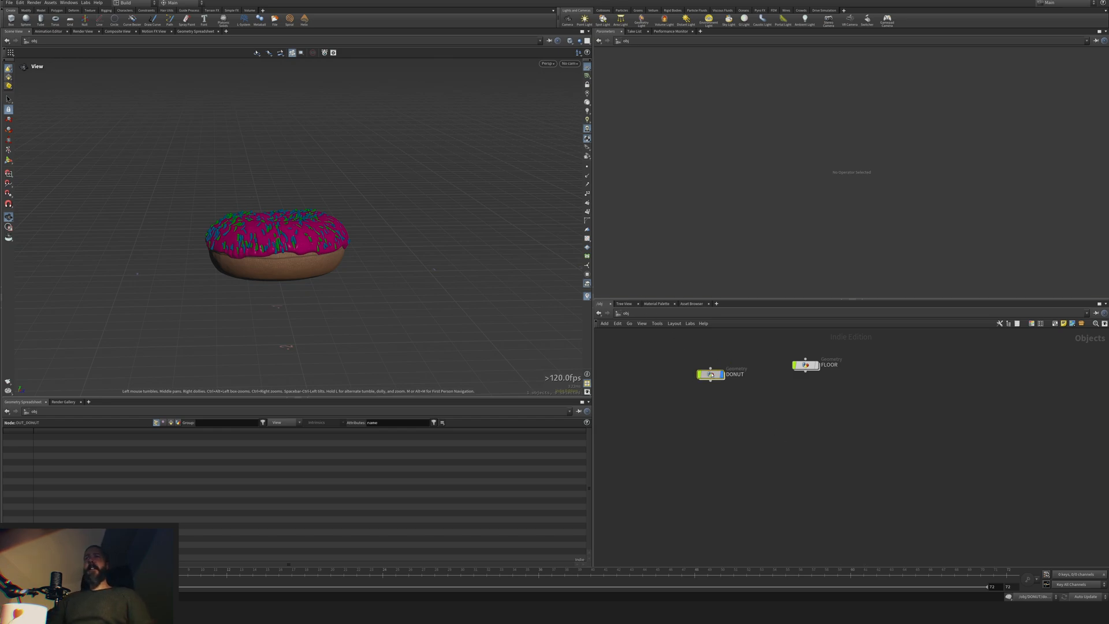
pyautogui.doubleClick(710, 374)
pyautogui.write('ob')
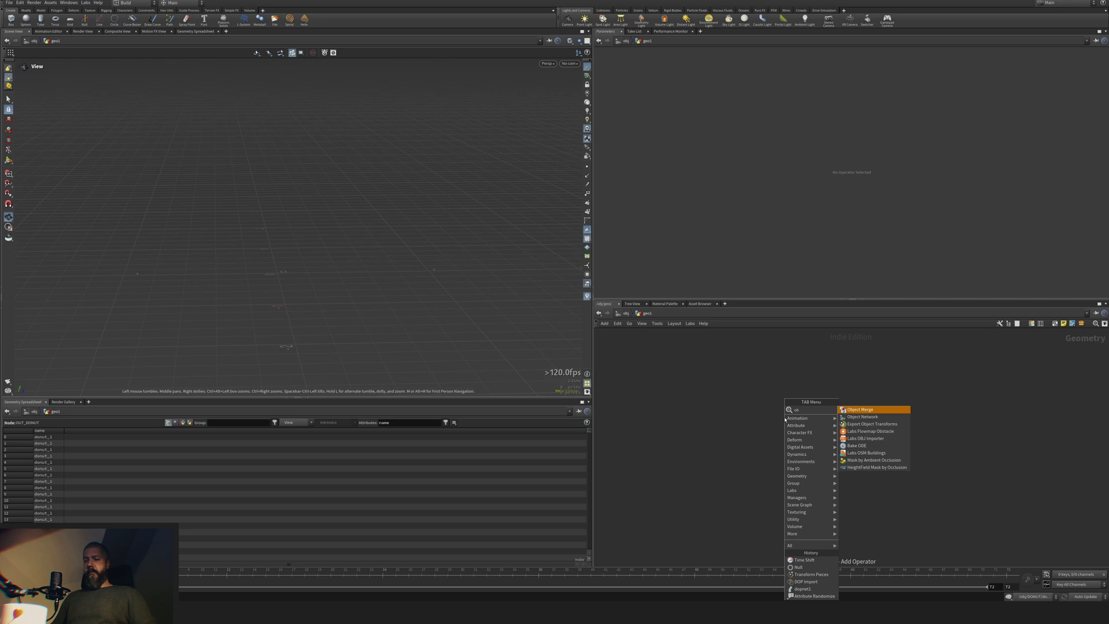
# Step: Fetch /obj/DONUT/OUT_DONUT via Object Merge, then Shrinkwrap and PolyReduce it to 2.33%
pyautogui.click(860, 409)
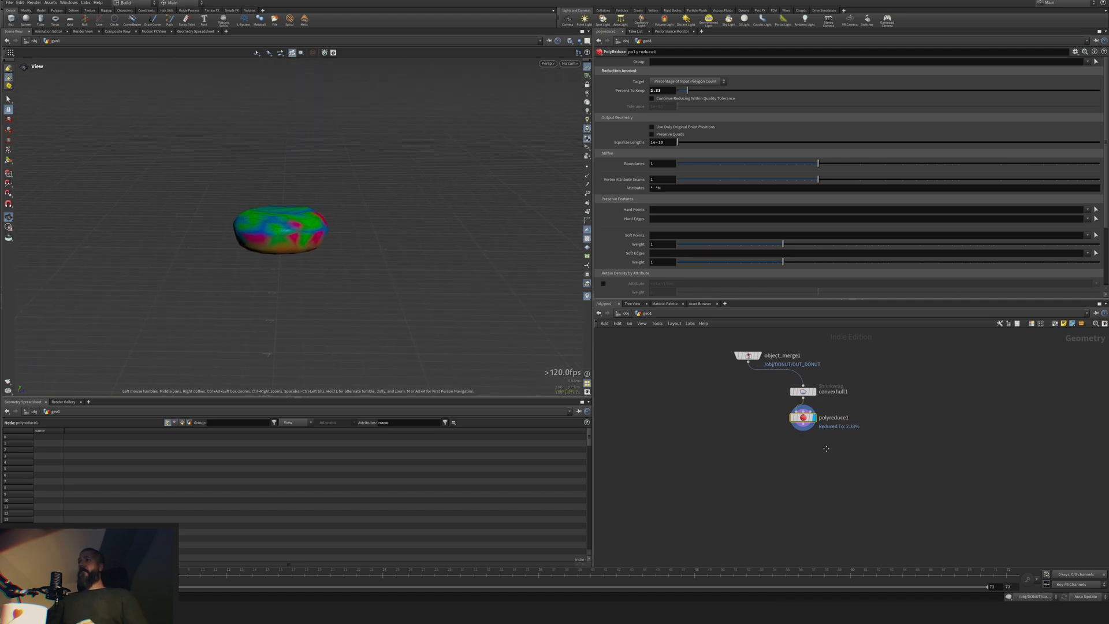
pyautogui.click(803, 392)
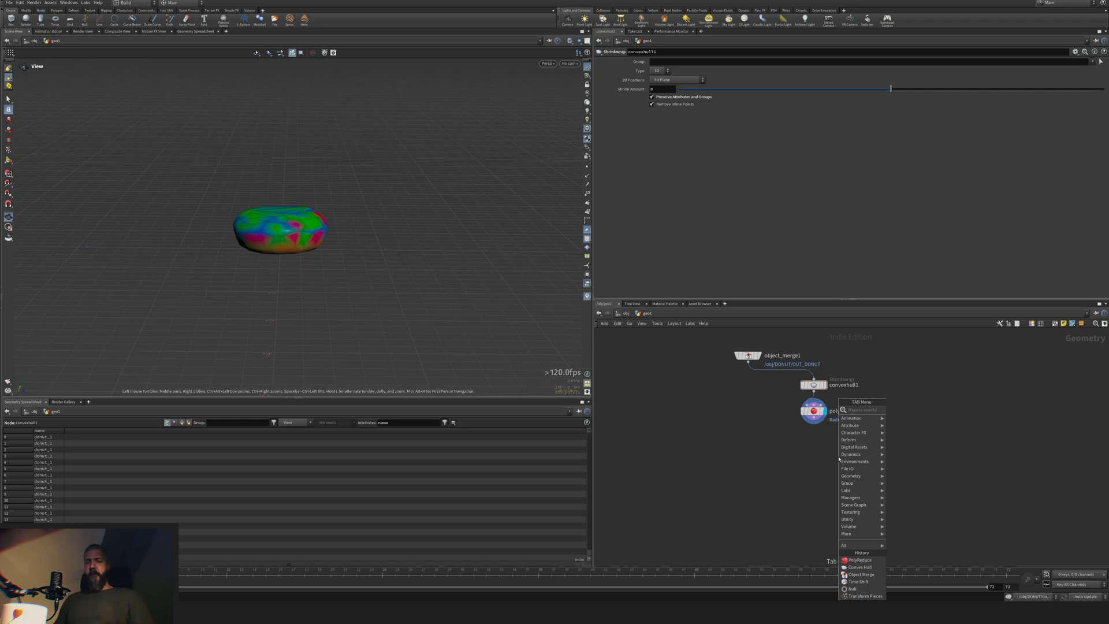
# Step: Add a 10×20×10 Box with Center Y referencing sizey / 2 so it sits on the ground
pyautogui.click(860, 559)
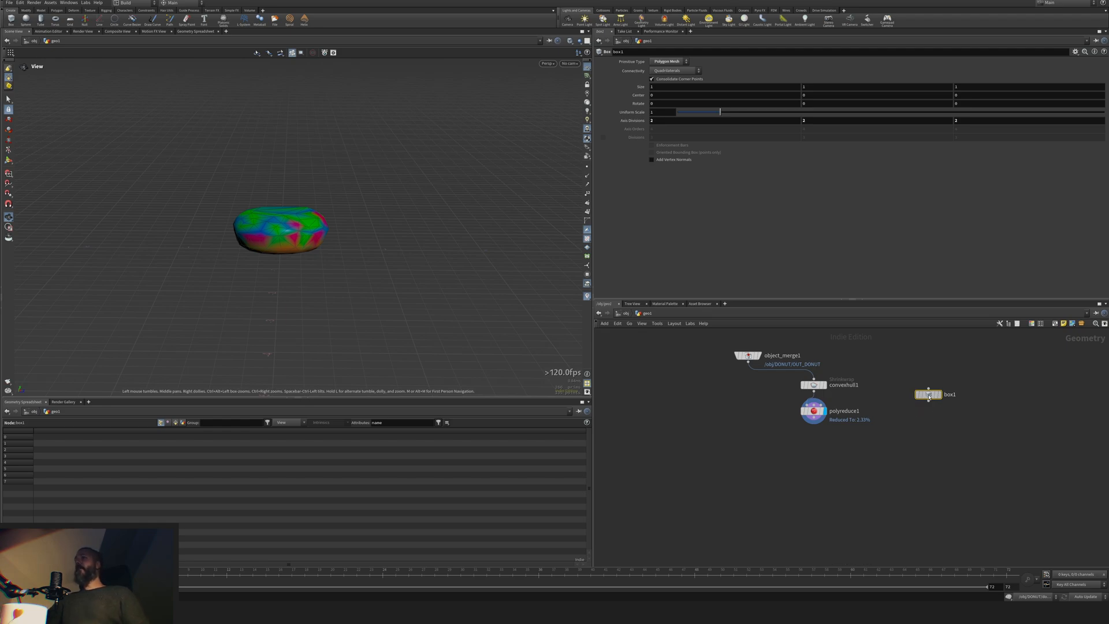
pyautogui.click(928, 394)
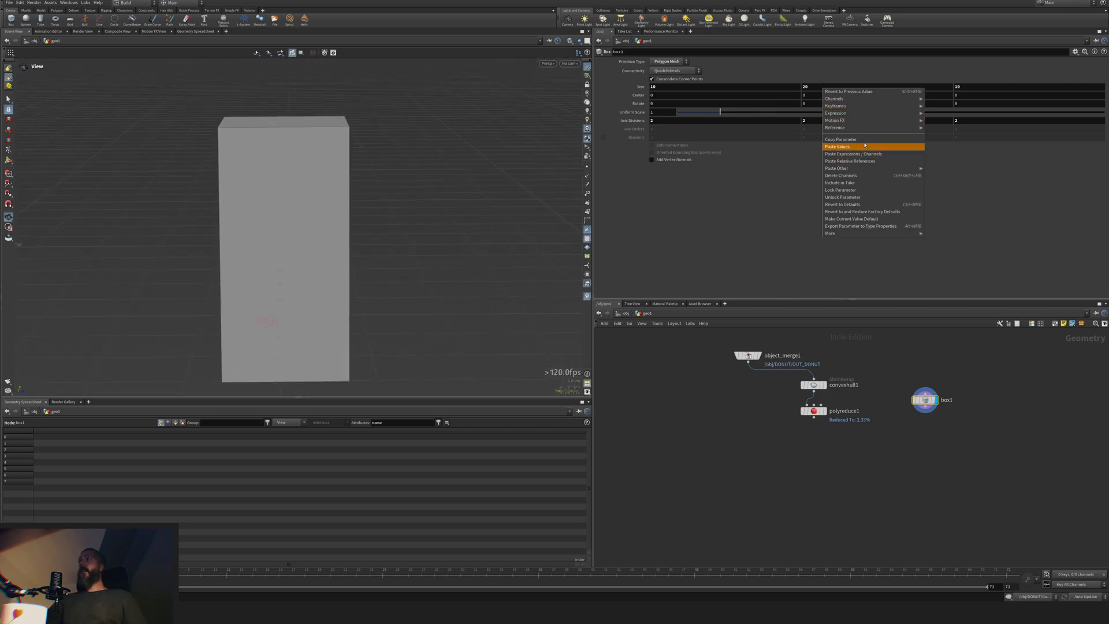
pyautogui.moveTo(863, 161)
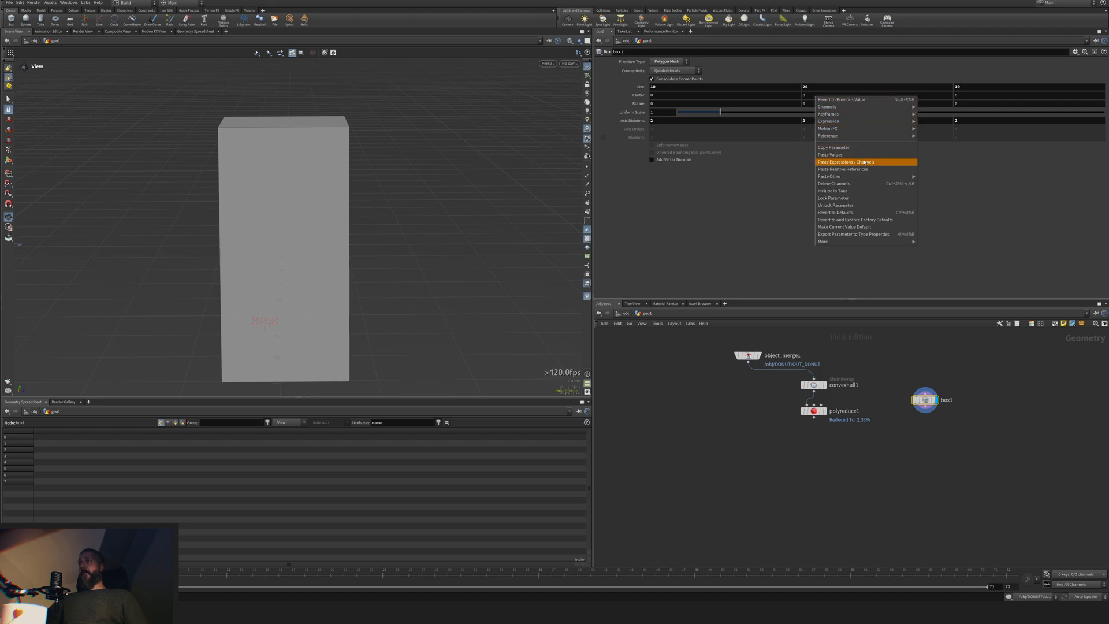
pyautogui.click(849, 162)
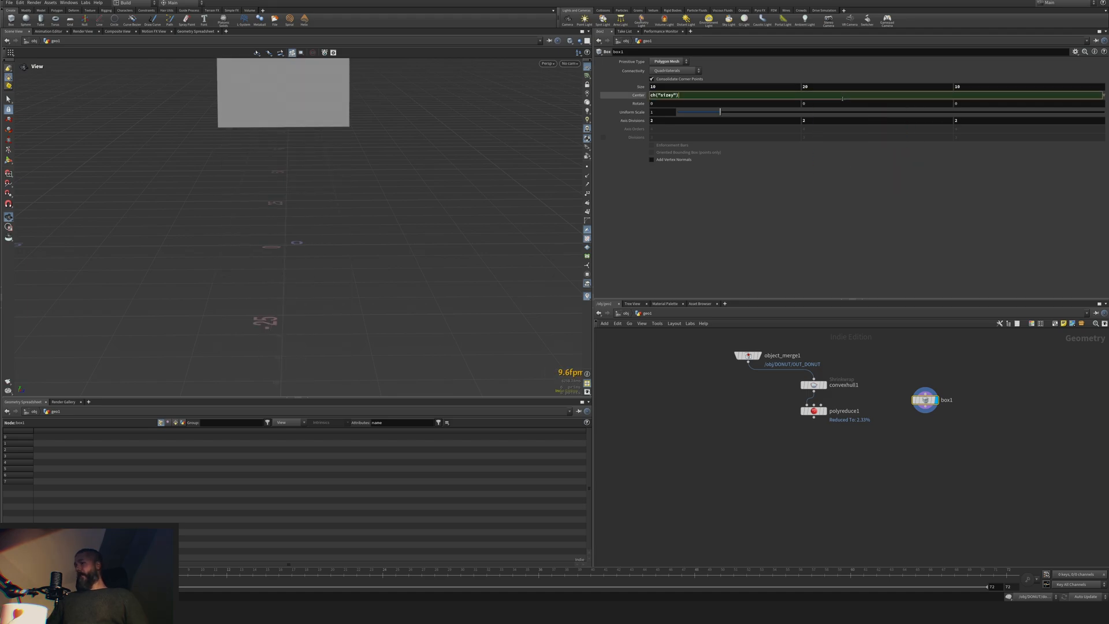
pyautogui.write('/ 2 +1')
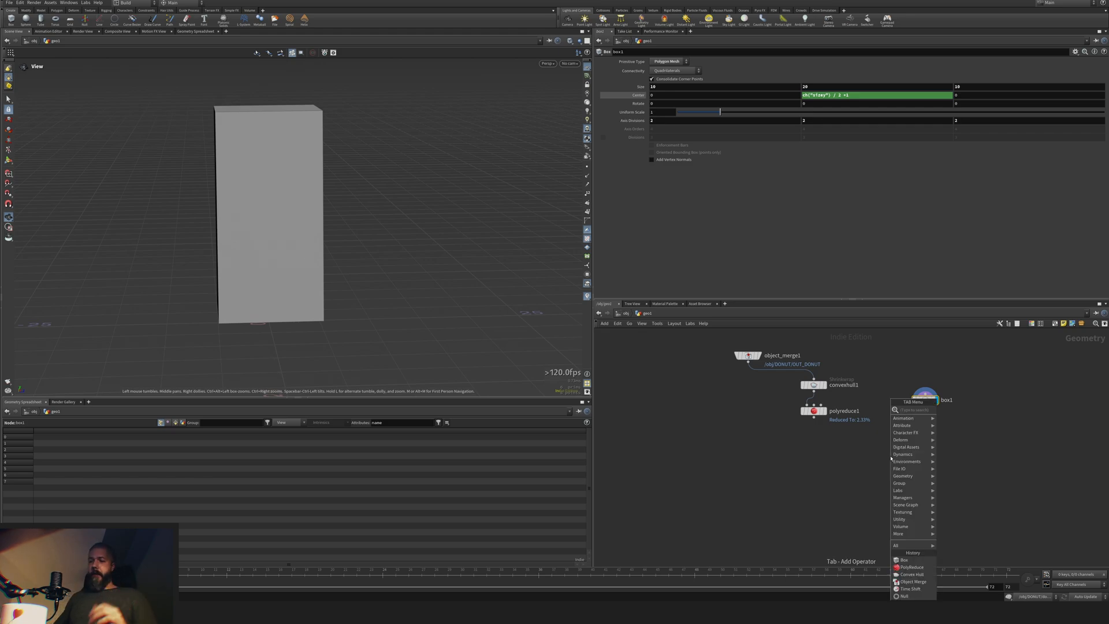
# Step: Fill the box with Points from Volume and start adding an Attribute Wrangle after it
pyautogui.click(900, 526)
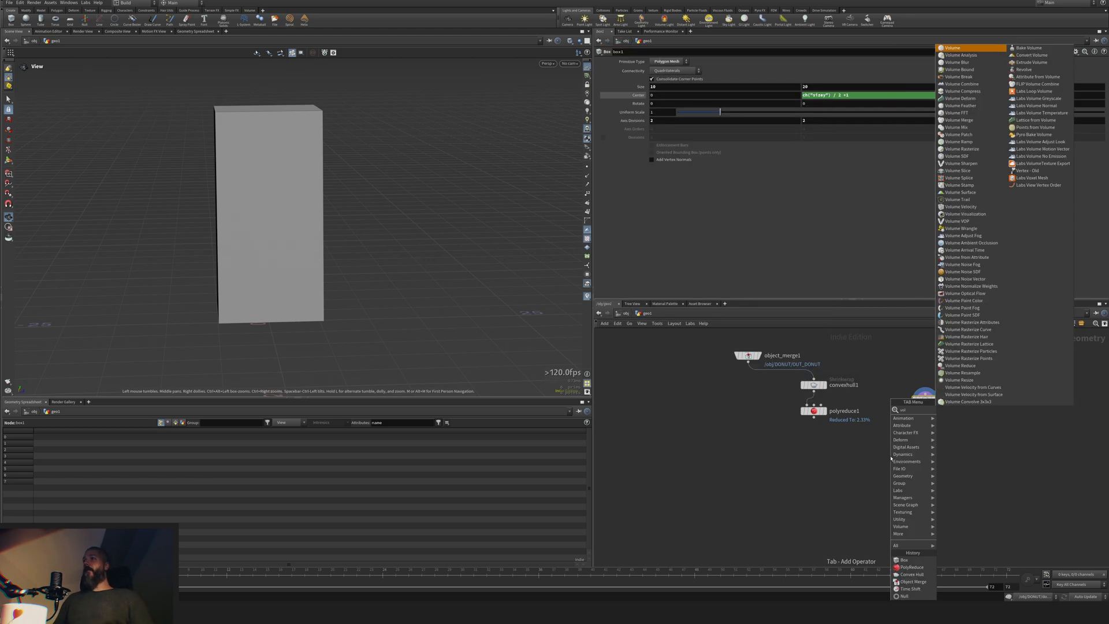
pyautogui.click(903, 559)
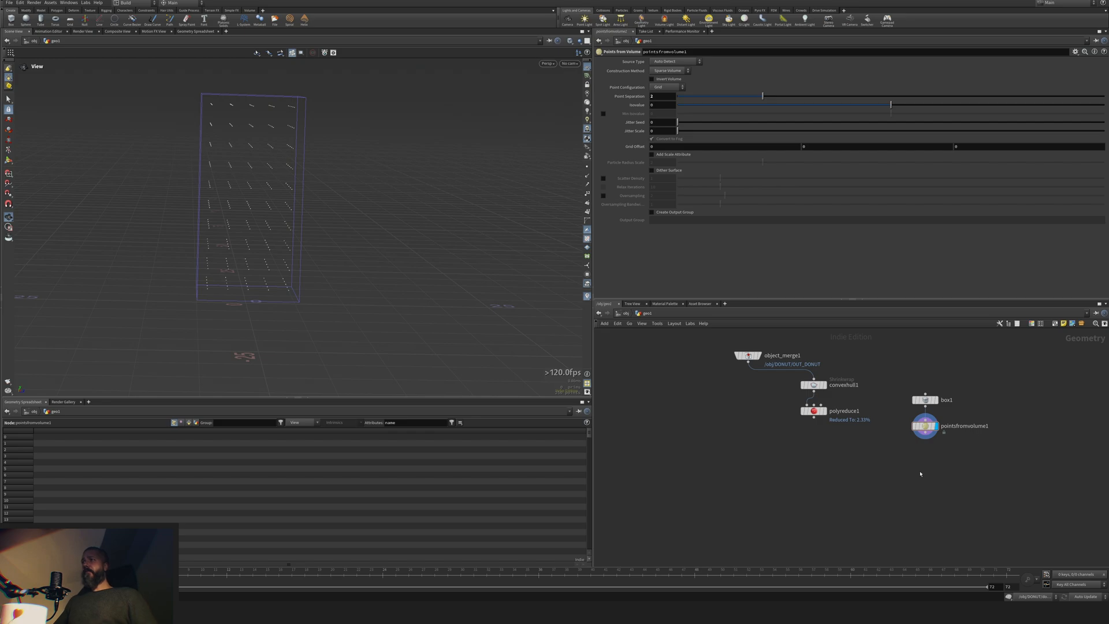
pyautogui.press('Tab')
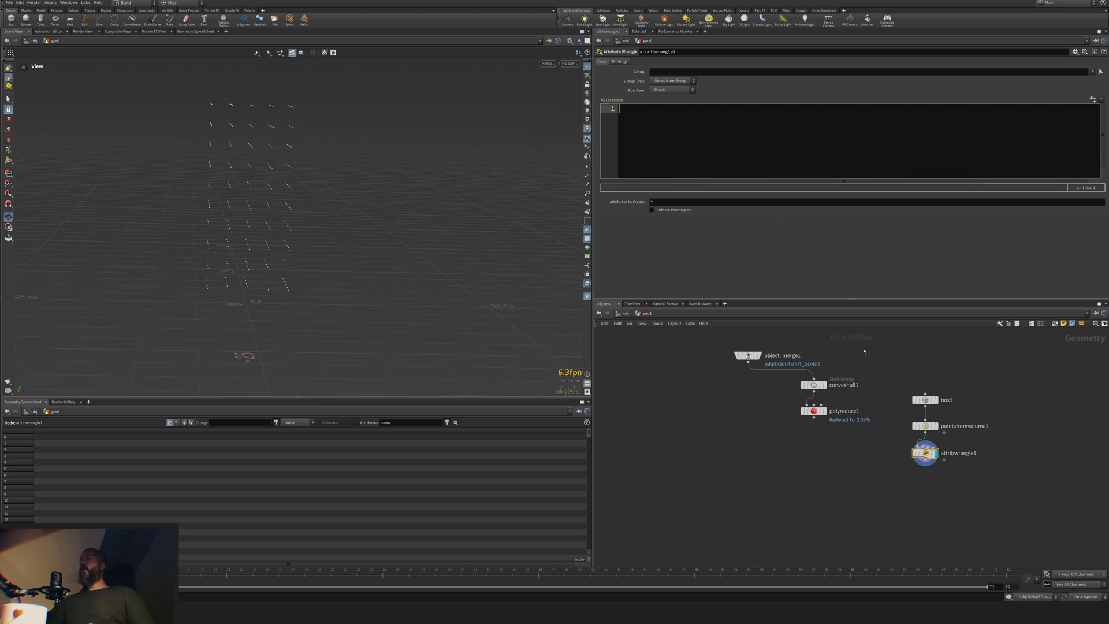
pyautogui.rightClick(669, 96)
pyautogui.write('@')
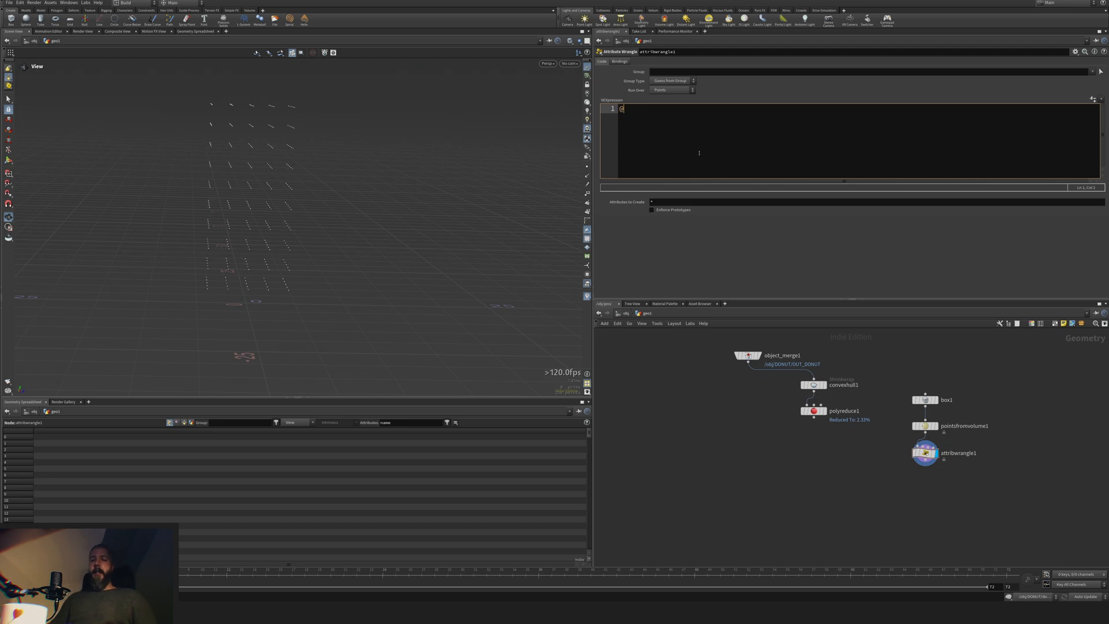
pyautogui.write('pscale = `chs("../pointsfromvolume1/particlesep")`;')
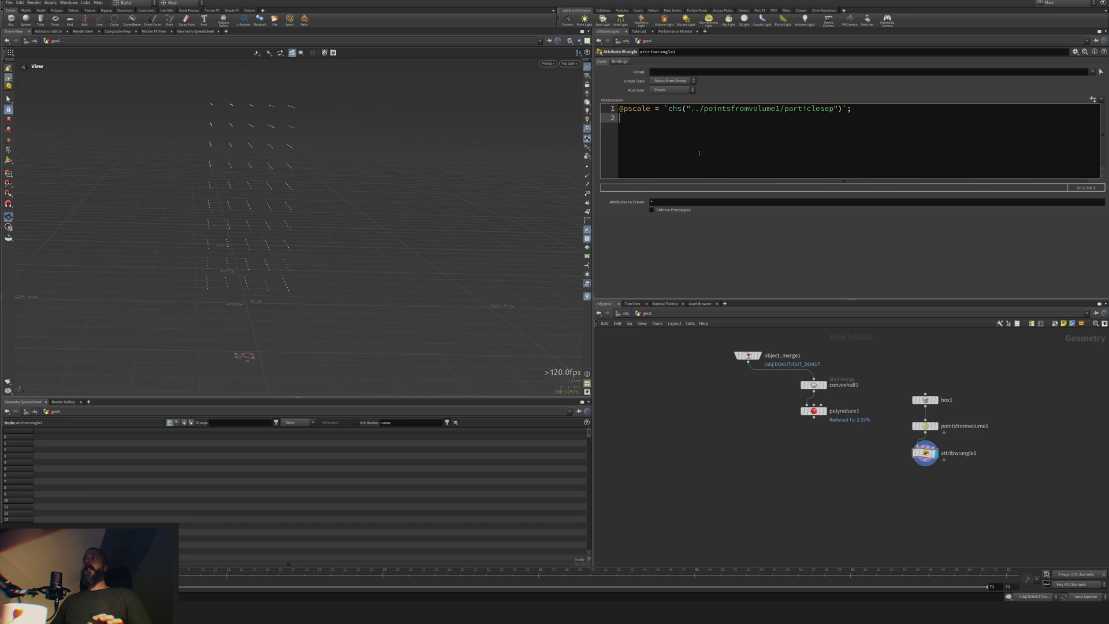
pyautogui.moveTo(337, 274)
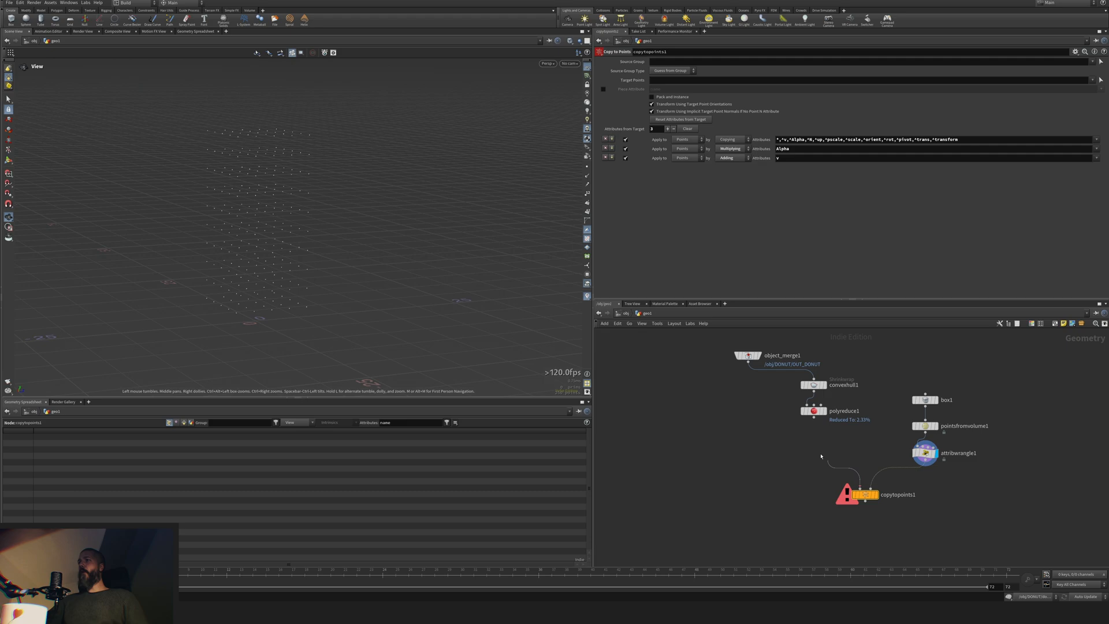
# Step: Wire polyreduce1 and attribwrangle1 into copytopoints1 to stack proxy donuts
pyautogui.click(878, 494)
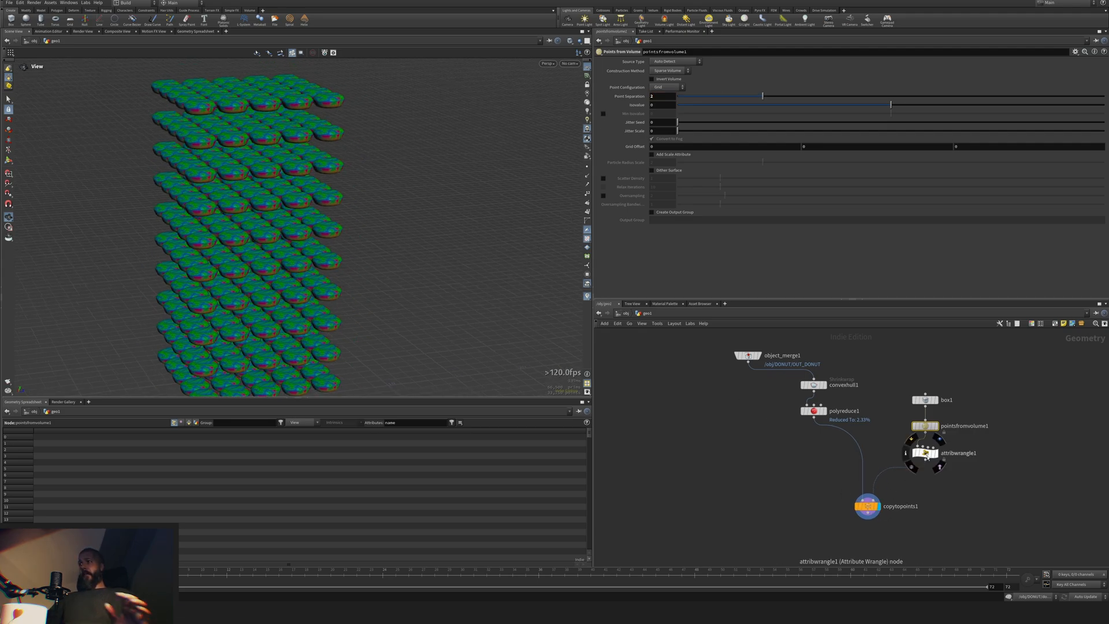
pyautogui.click(925, 453)
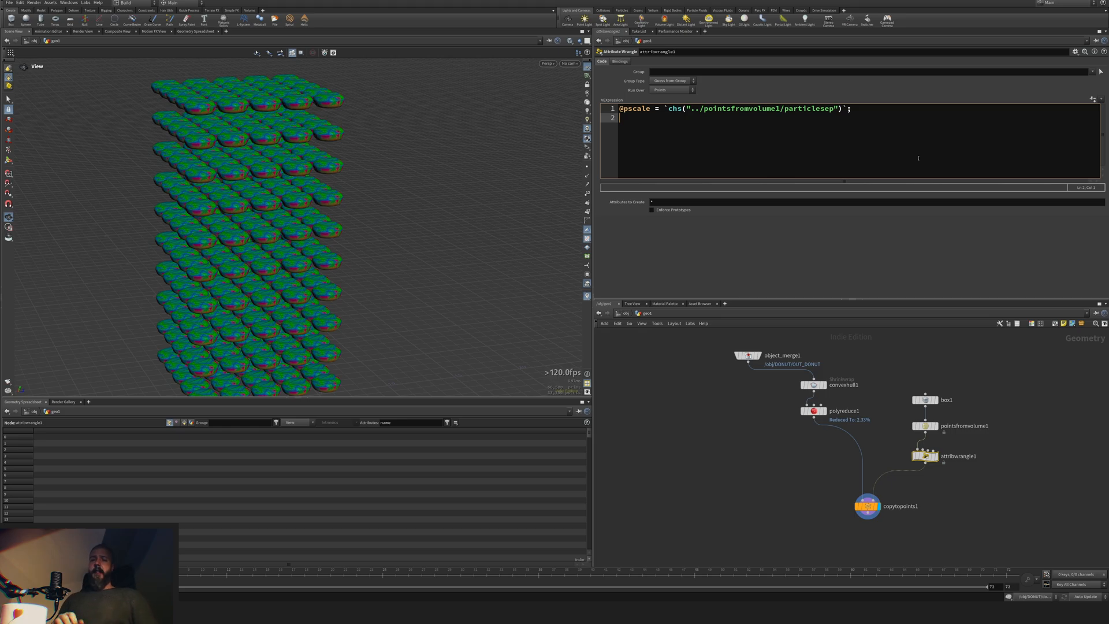
pyautogui.write('@na')
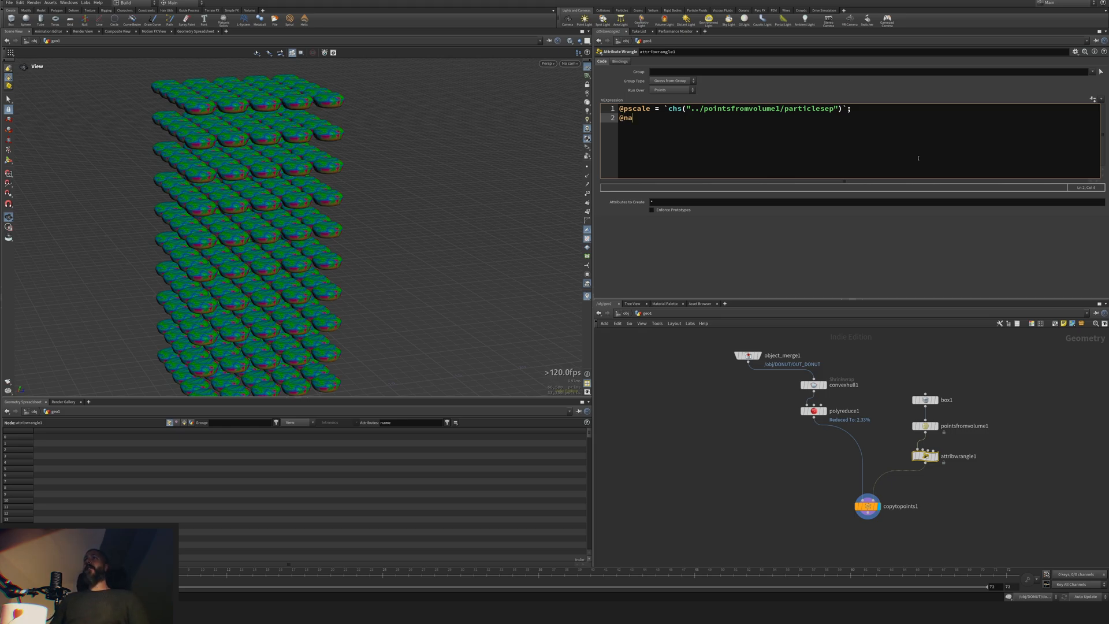
pyautogui.write('me =')
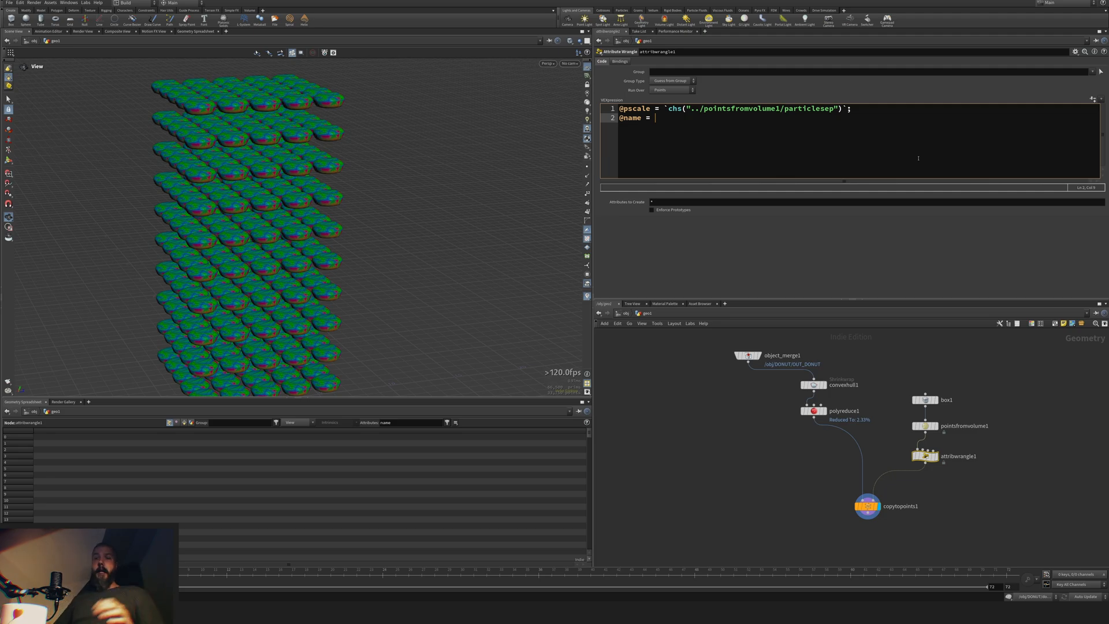
pyautogui.write('sprint')
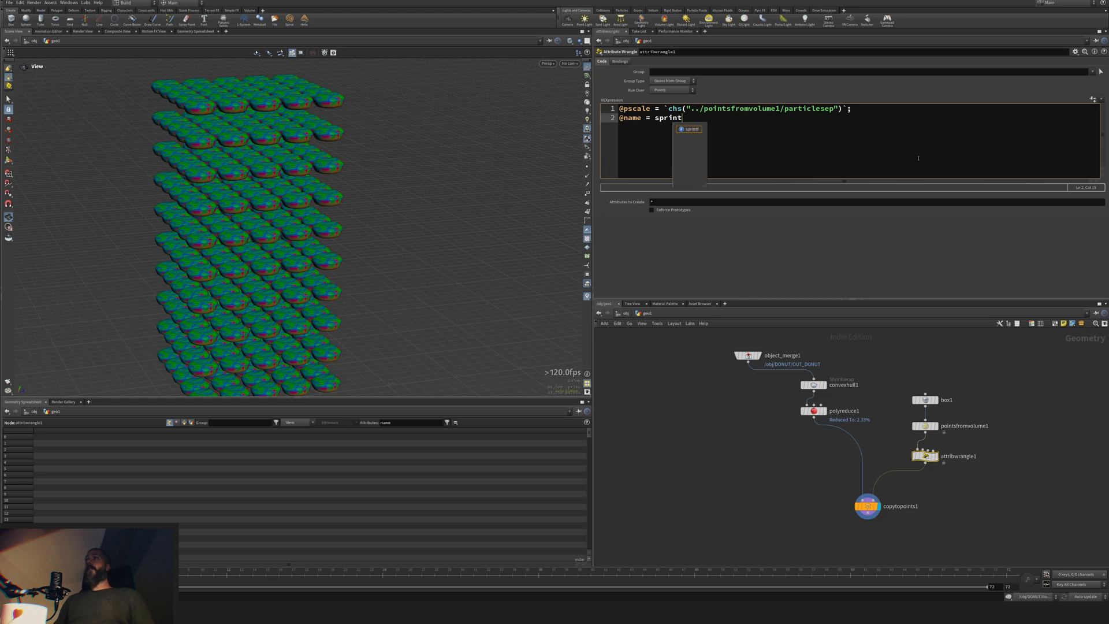
pyautogui.write('f("");')
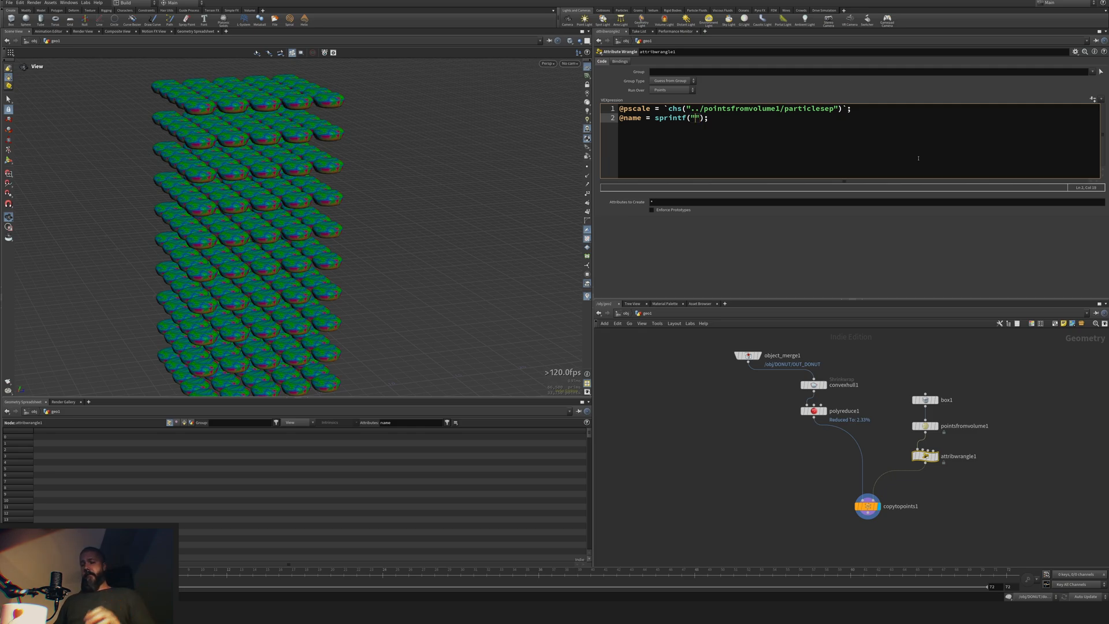
pyautogui.write('donut')
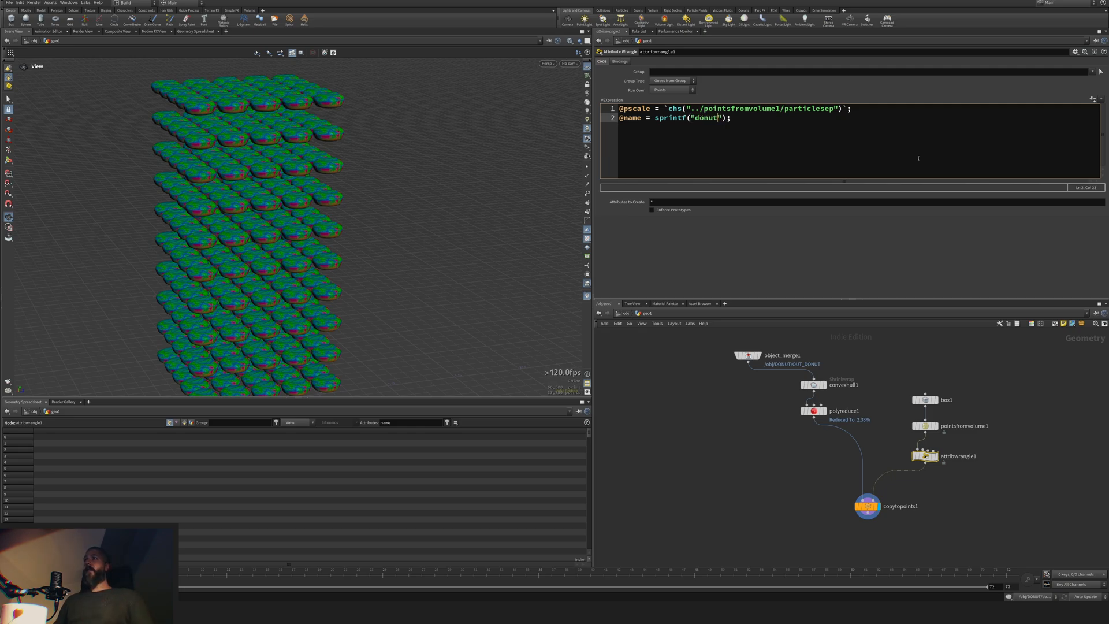
pyautogui.write('_%')
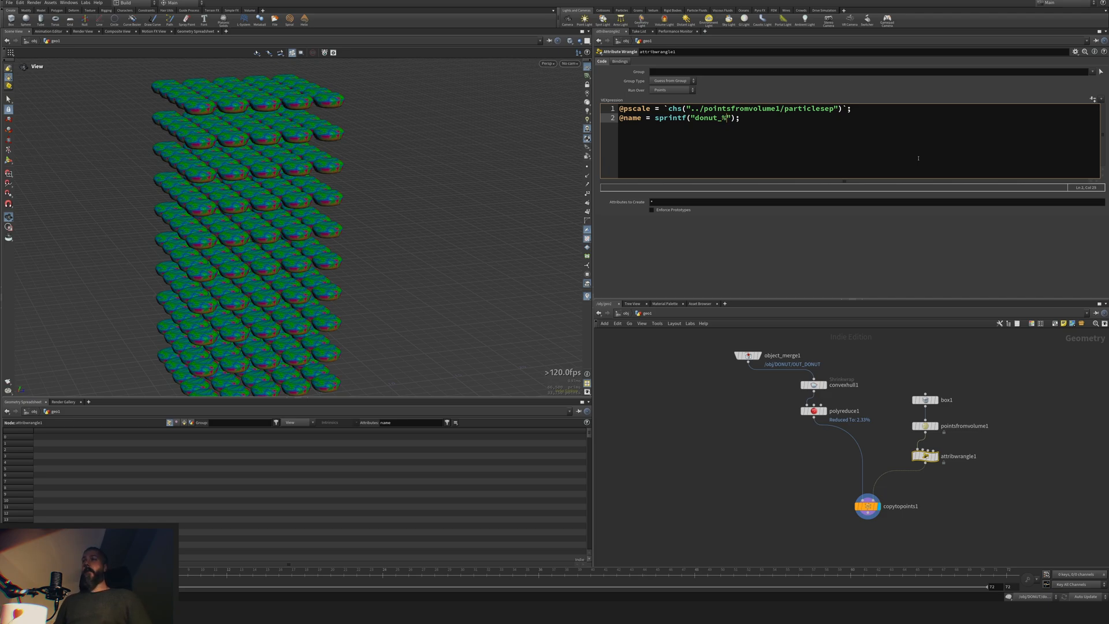
pyautogui.write('s')
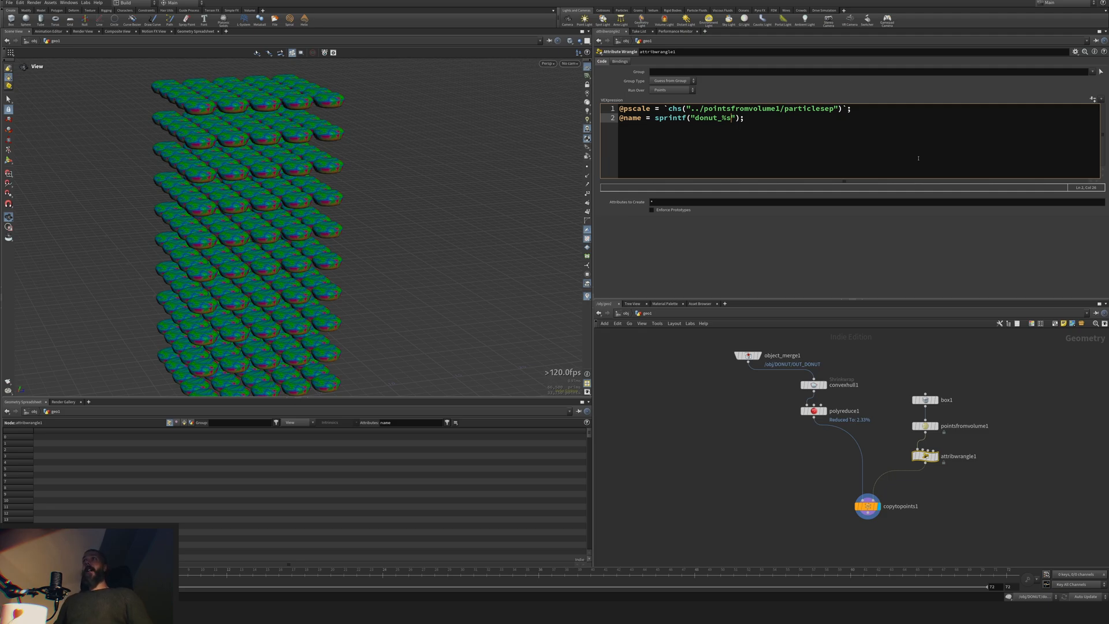
pyautogui.write(', @')
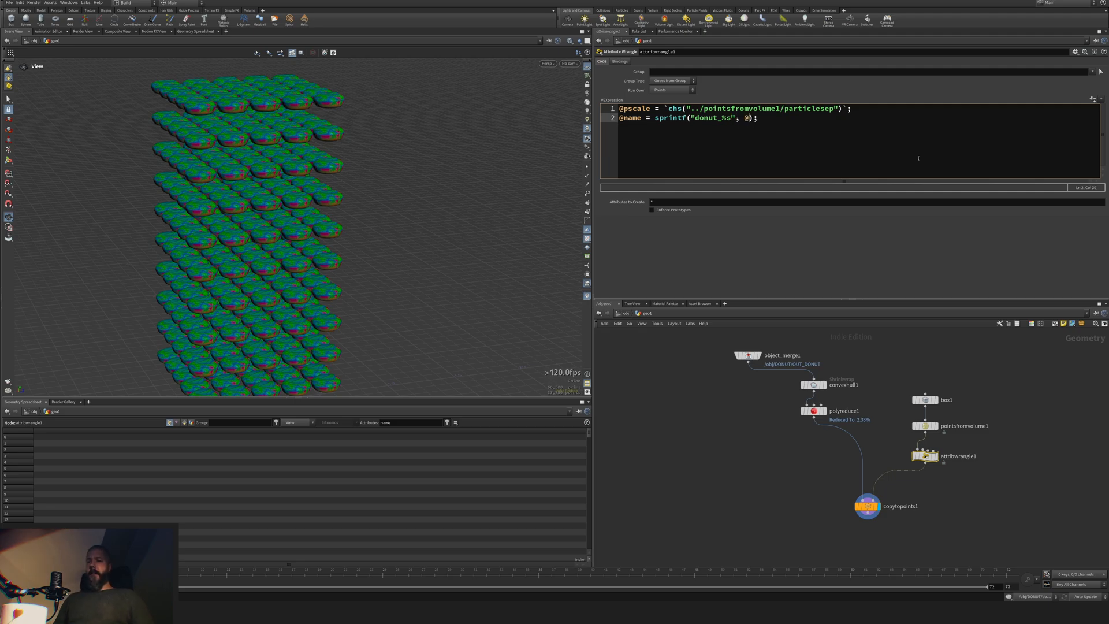
pyautogui.write('ptnum')
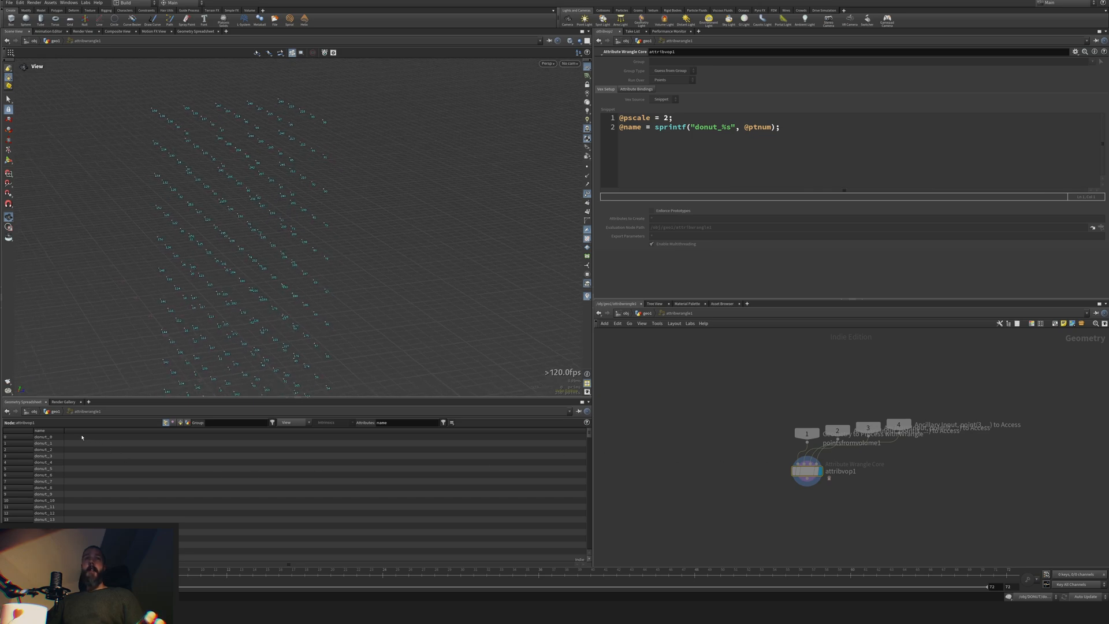
pyautogui.scroll(-3)
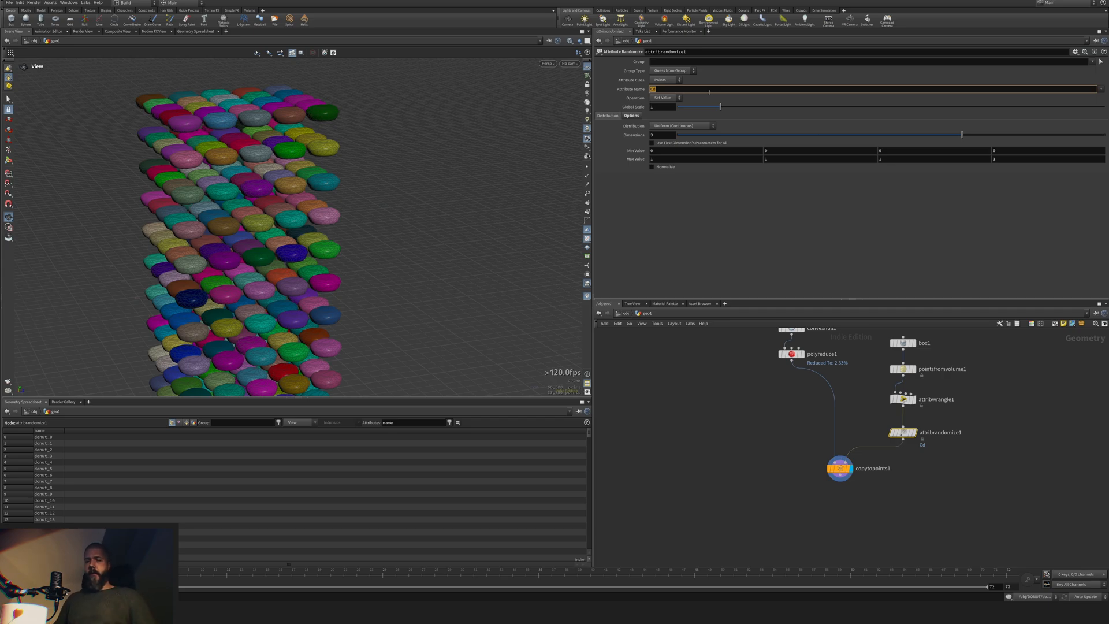
# Step: Set the Attribute Randomize to write a random orient attribute on the copies
pyautogui.write('orient')
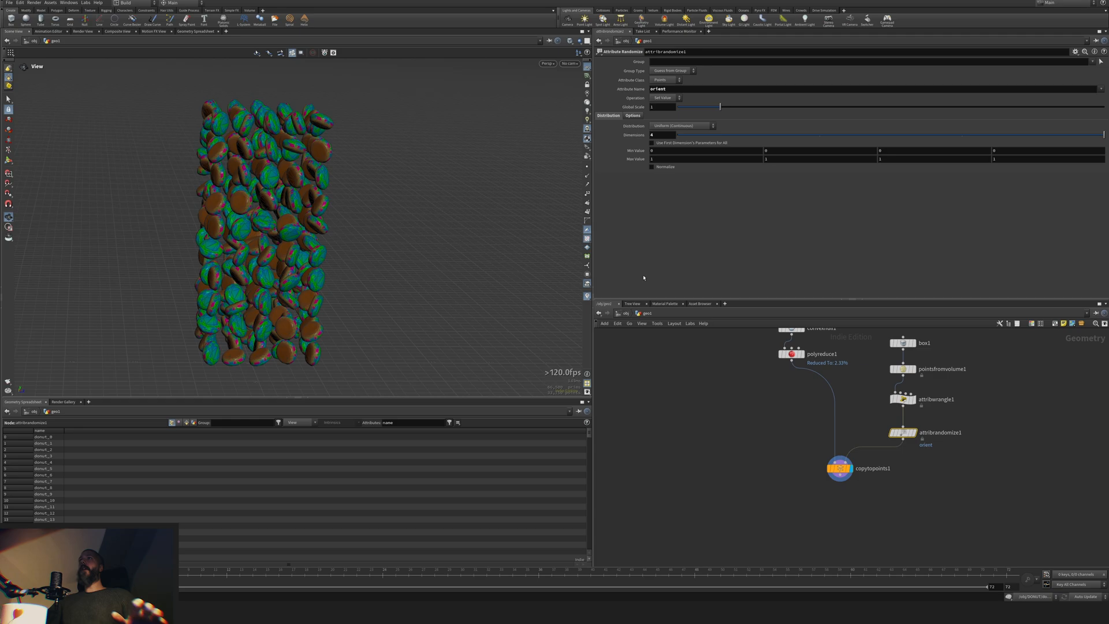
pyautogui.moveTo(660, 285)
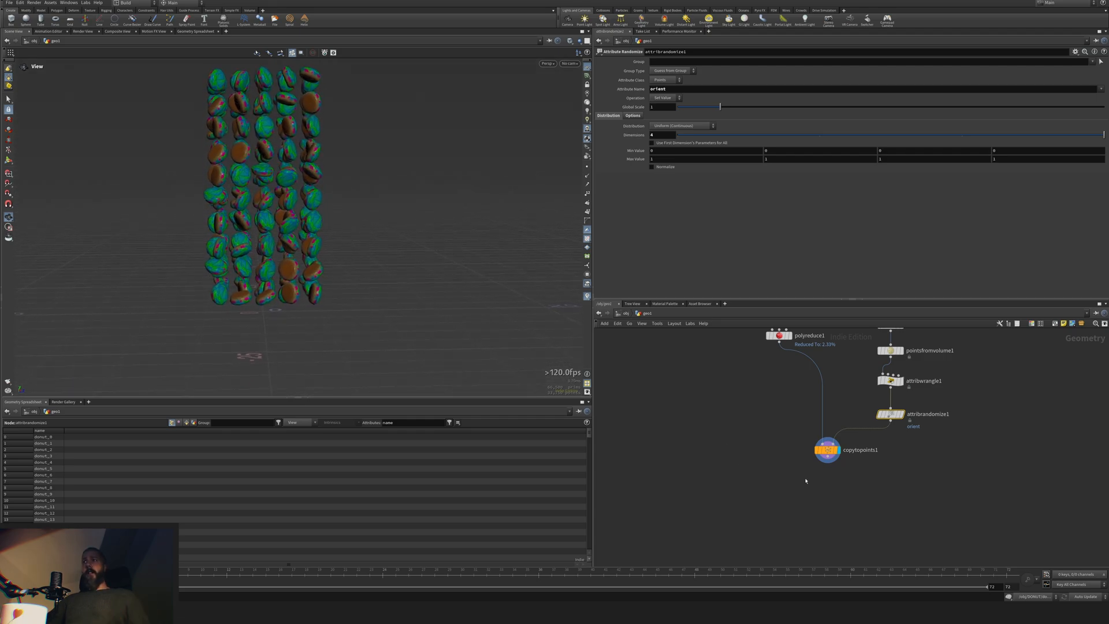
# Step: Add a DOP Network fed by copytopoints1 with an RBD Packed Object inside
pyautogui.click(891, 413)
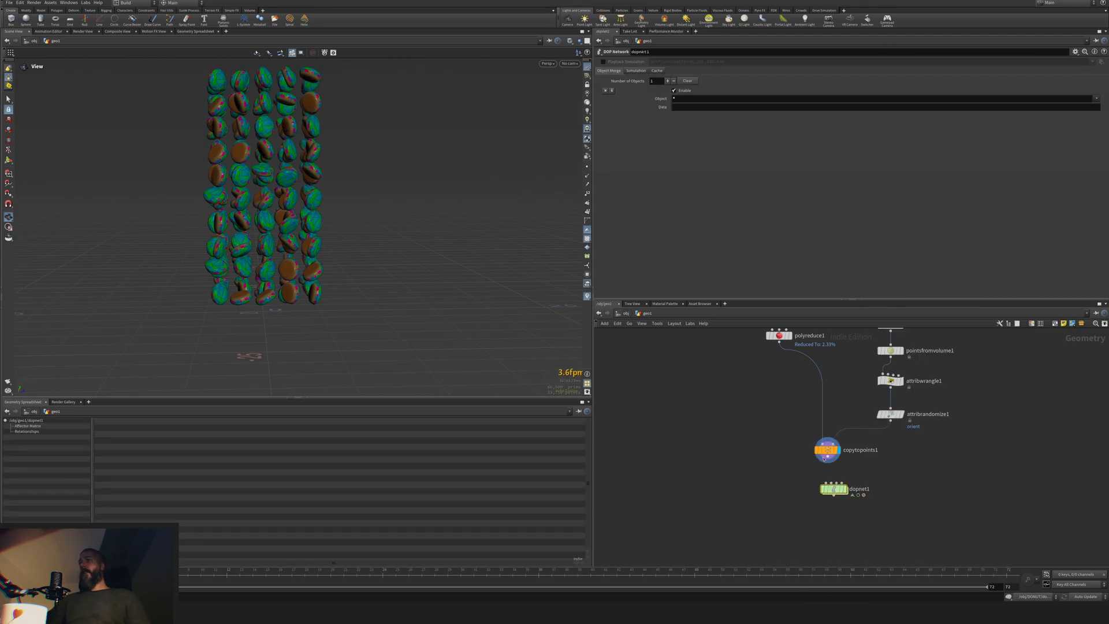
pyautogui.doubleClick(833, 489)
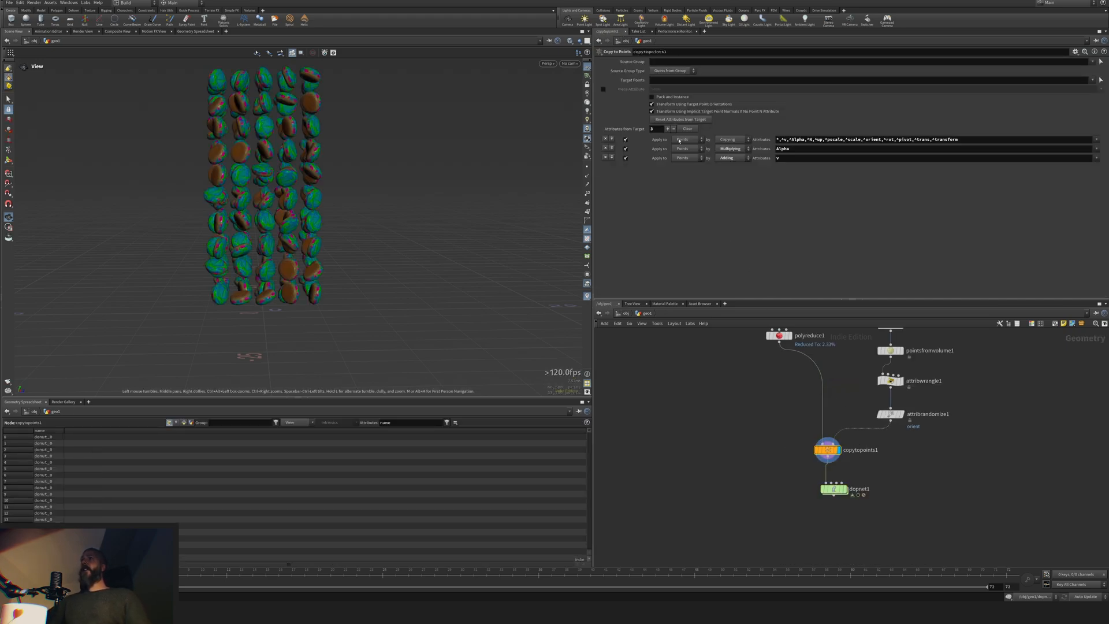
pyautogui.click(652, 97)
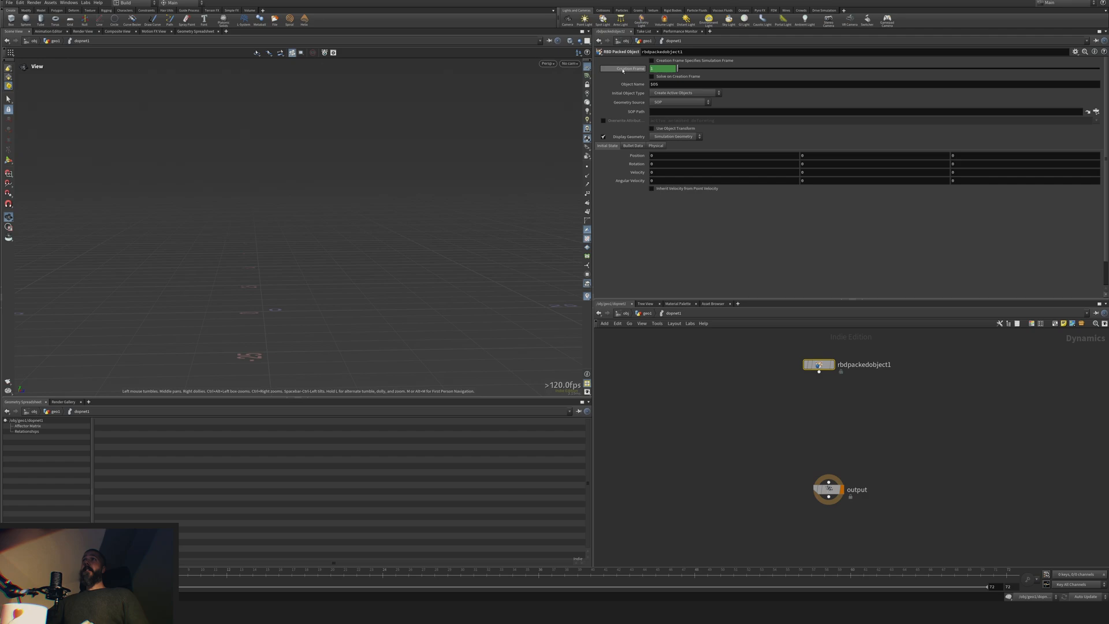
# Step: Chain Rigid Body Solver, Gravity Force and Merge inside dopnet1, with a Ground Plane merged in
pyautogui.click(681, 101)
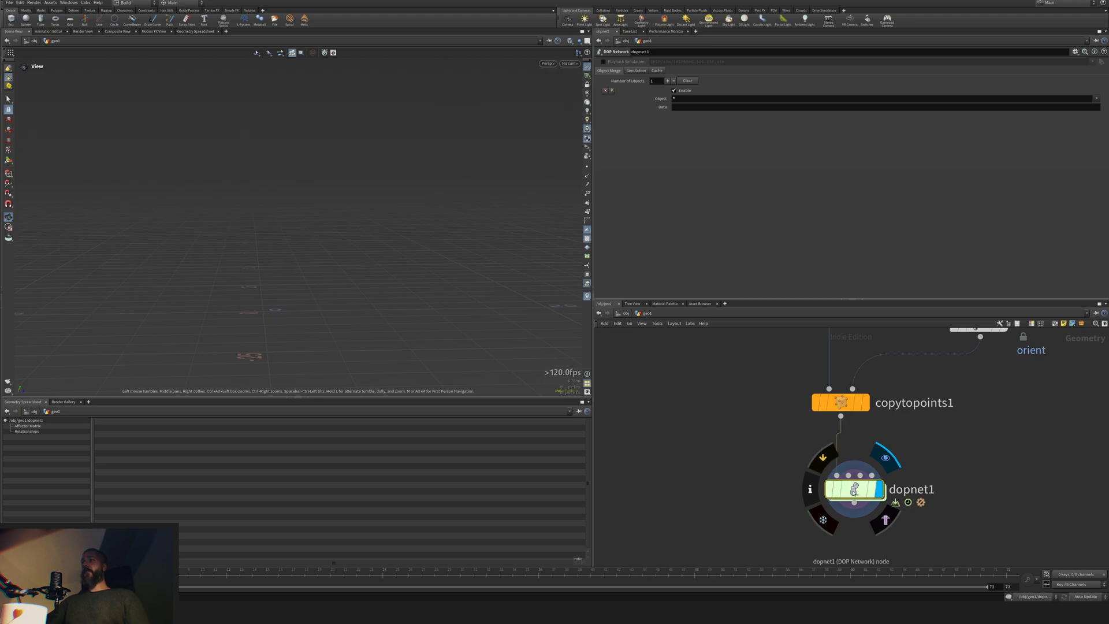
pyautogui.doubleClick(852, 488)
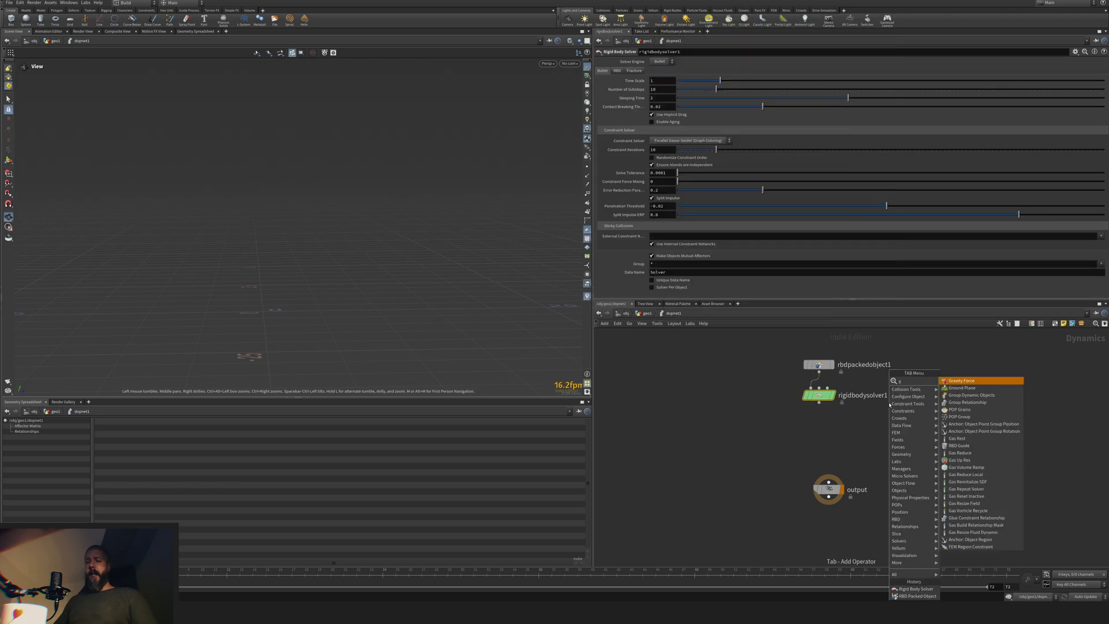
pyautogui.click(960, 380)
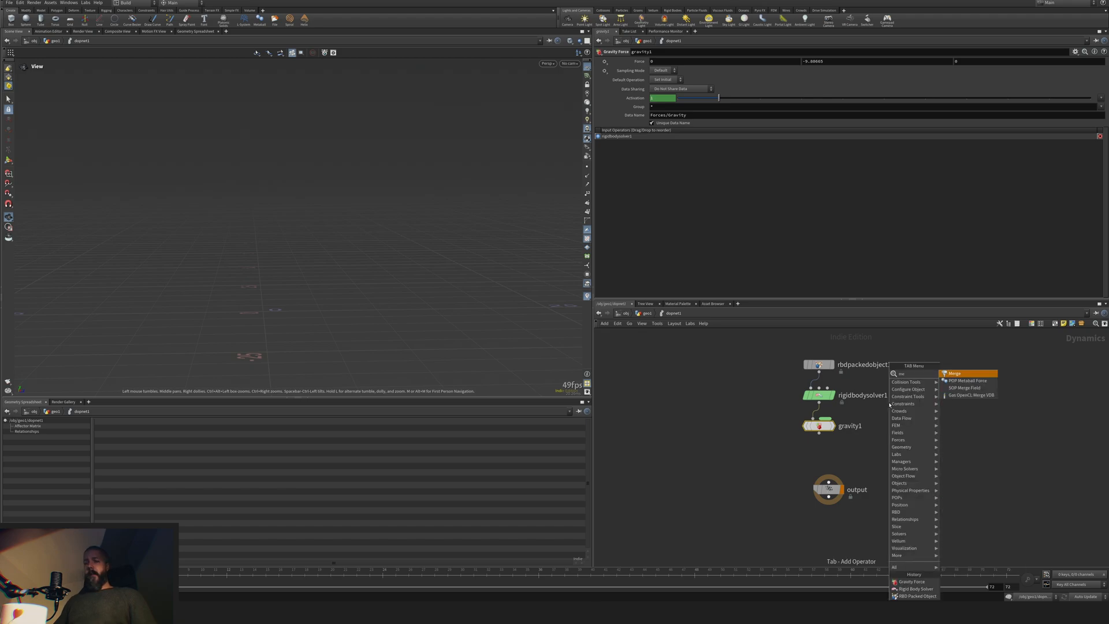
pyautogui.click(954, 373)
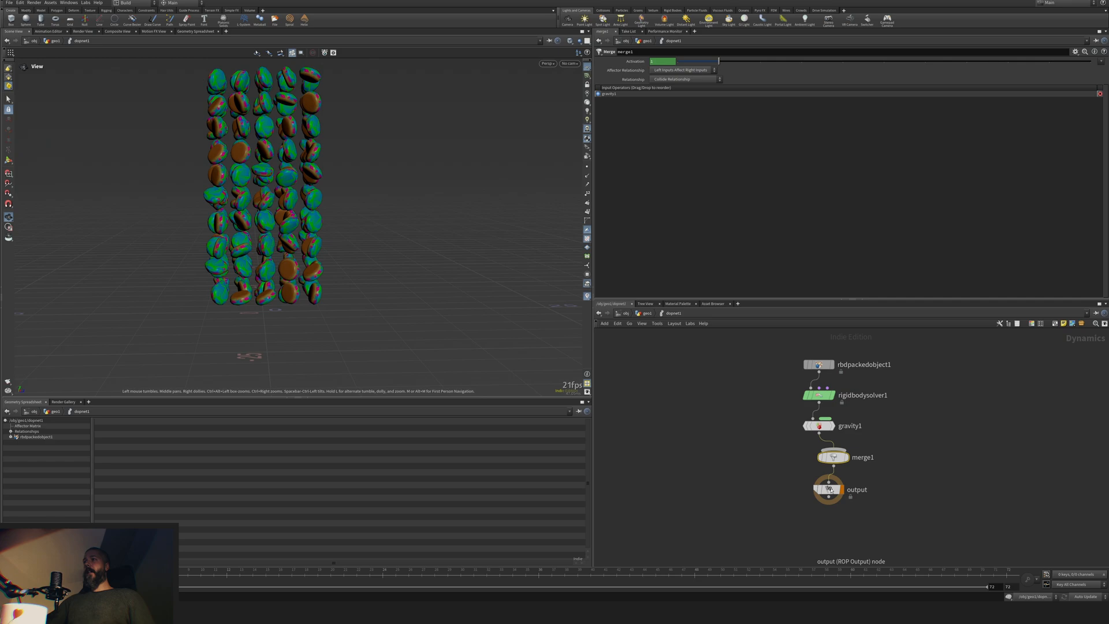
pyautogui.click(827, 489)
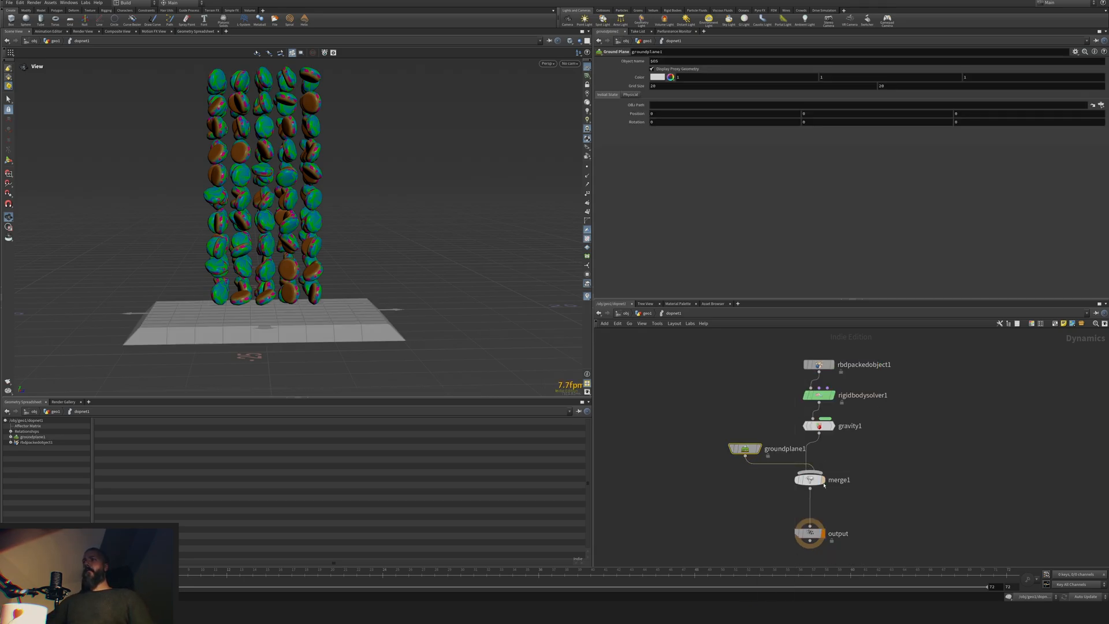
# Step: Set merge1's Affector Relationship to Mutual so ground and donuts affect each other
pyautogui.click(808, 480)
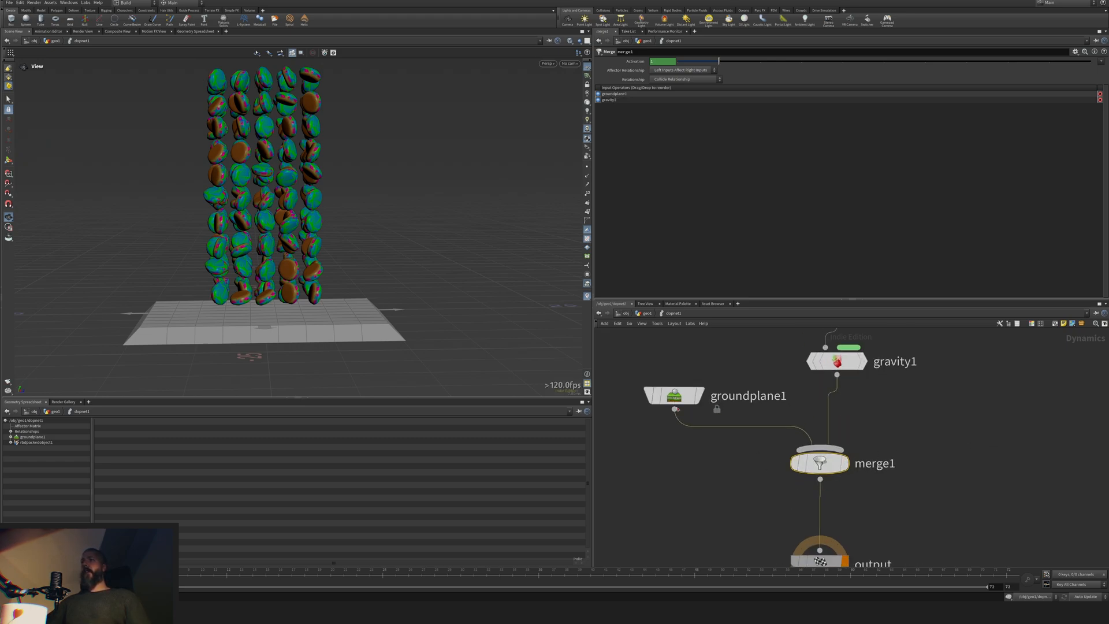
pyautogui.click(681, 70)
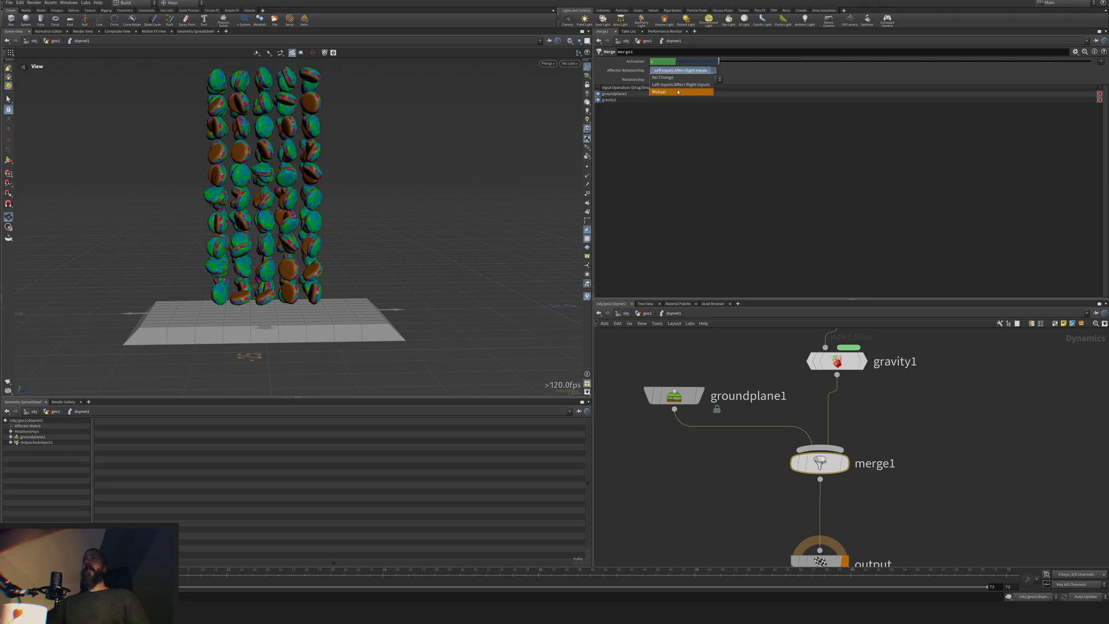
pyautogui.click(659, 91)
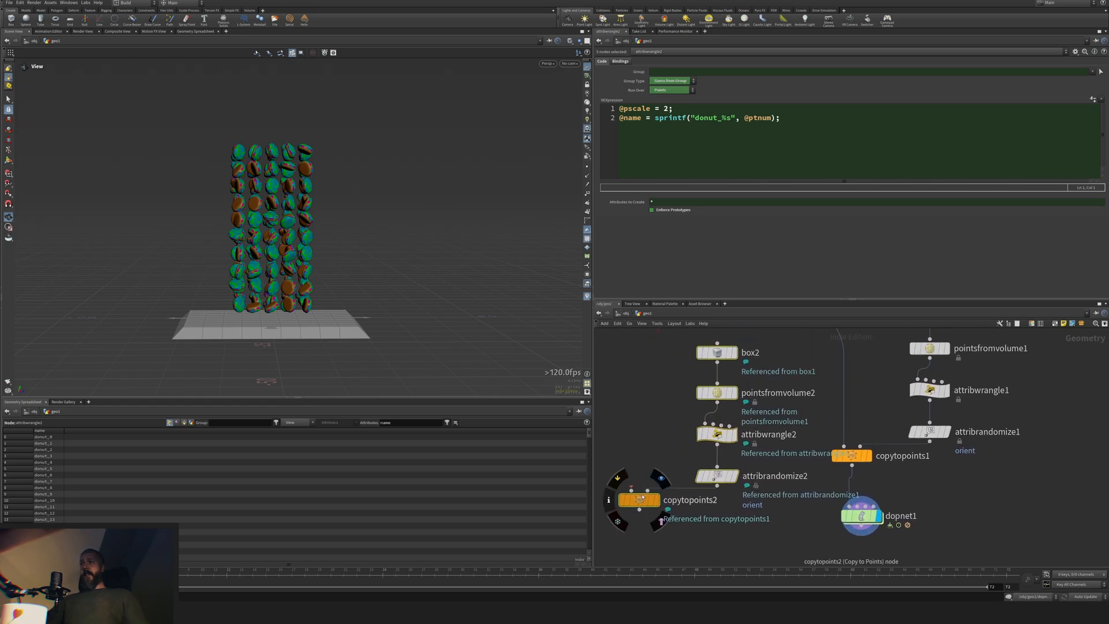
# Step: Wire the full-resolution donut (object_merge1) into the duplicated copytopoints2 and display it
pyautogui.click(637, 500)
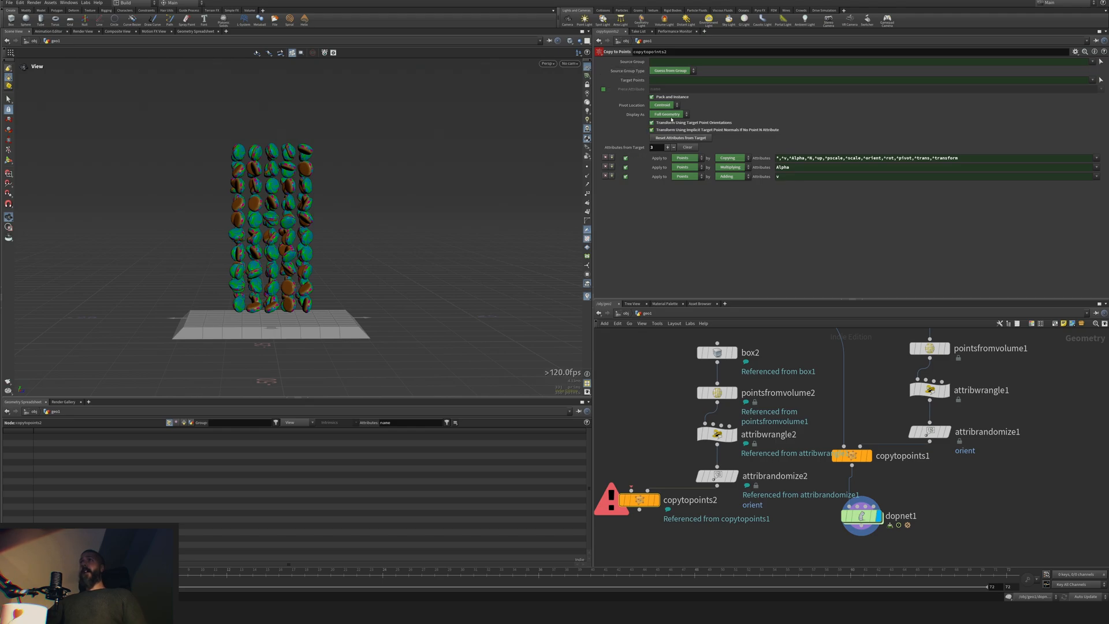
pyautogui.click(929, 432)
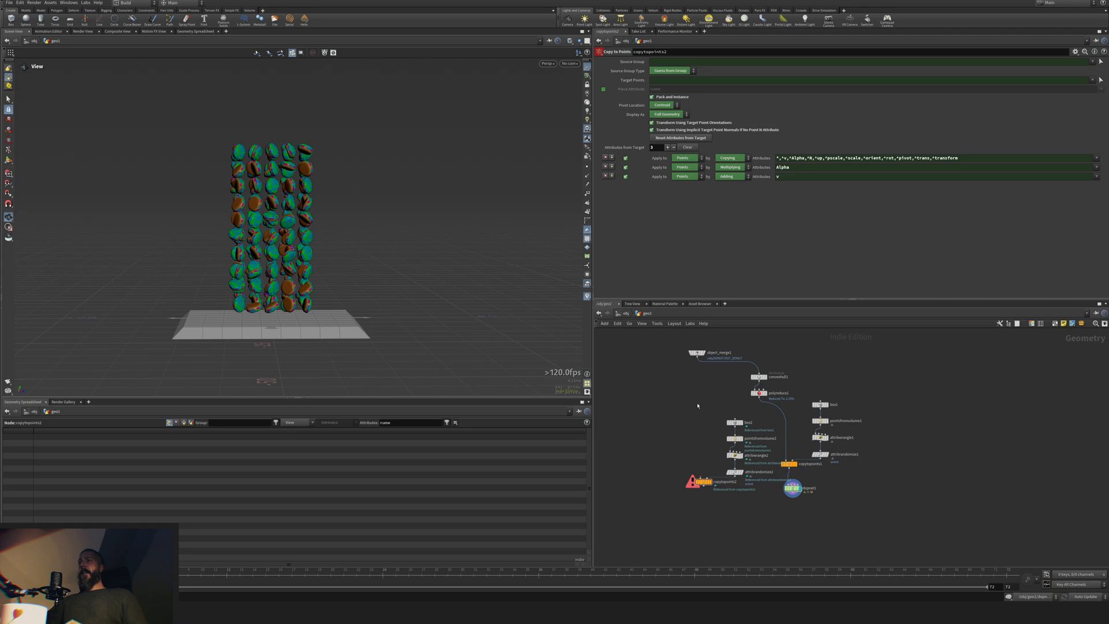
pyautogui.click(702, 482)
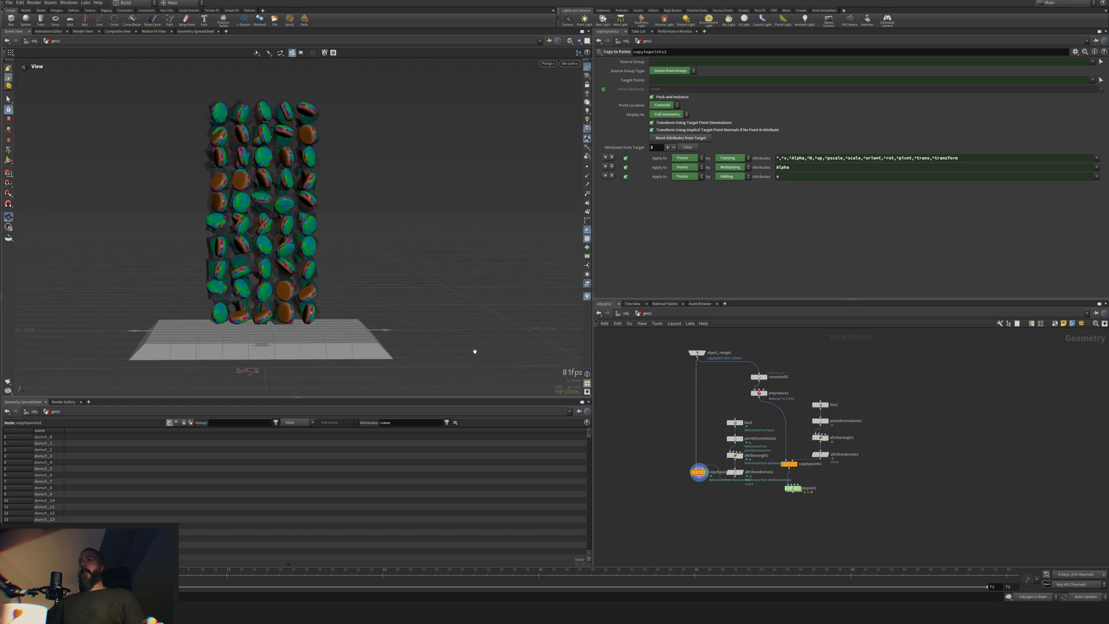
# Step: Cap the detailed-donut branch with a Null and add a DOP Import fetching rbdpackedobject1
pyautogui.scroll(3)
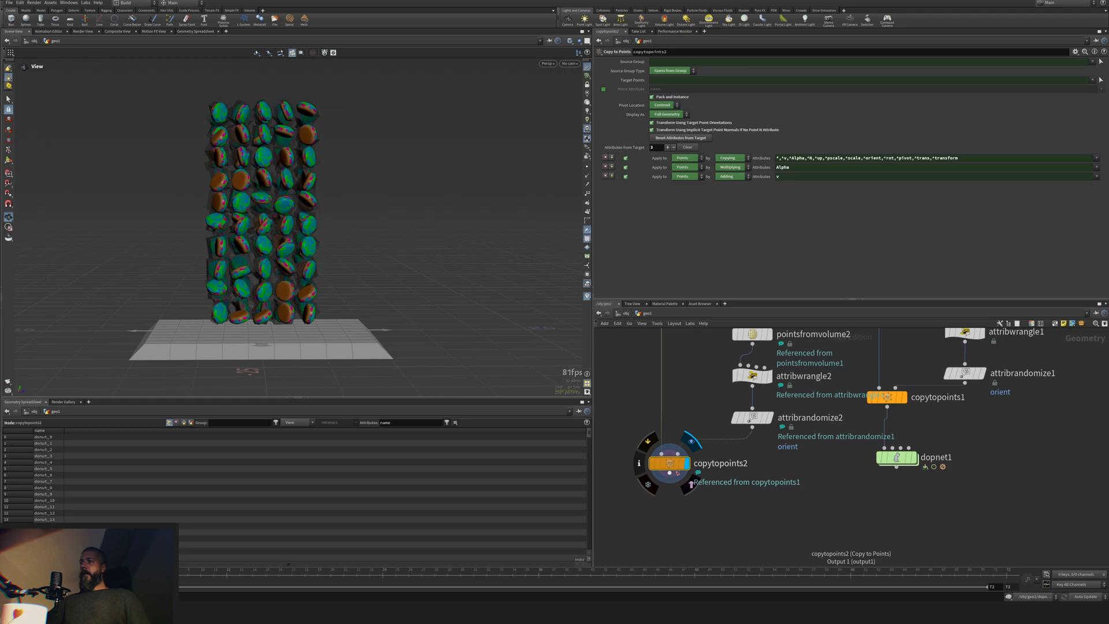
pyautogui.press('tab')
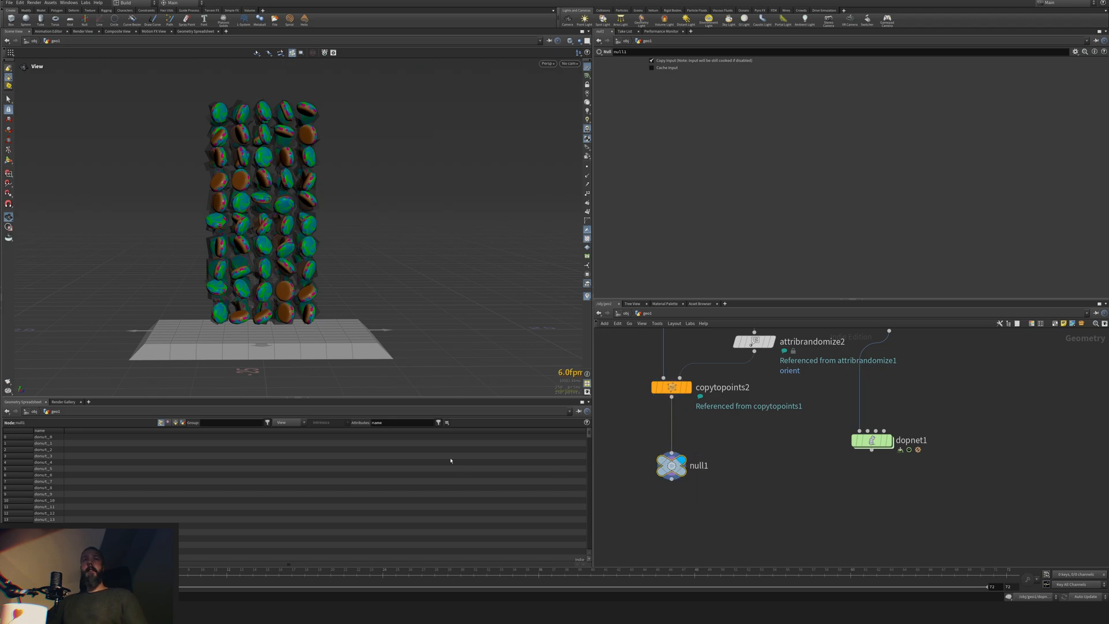
pyautogui.scroll(-3)
pyautogui.write('dop')
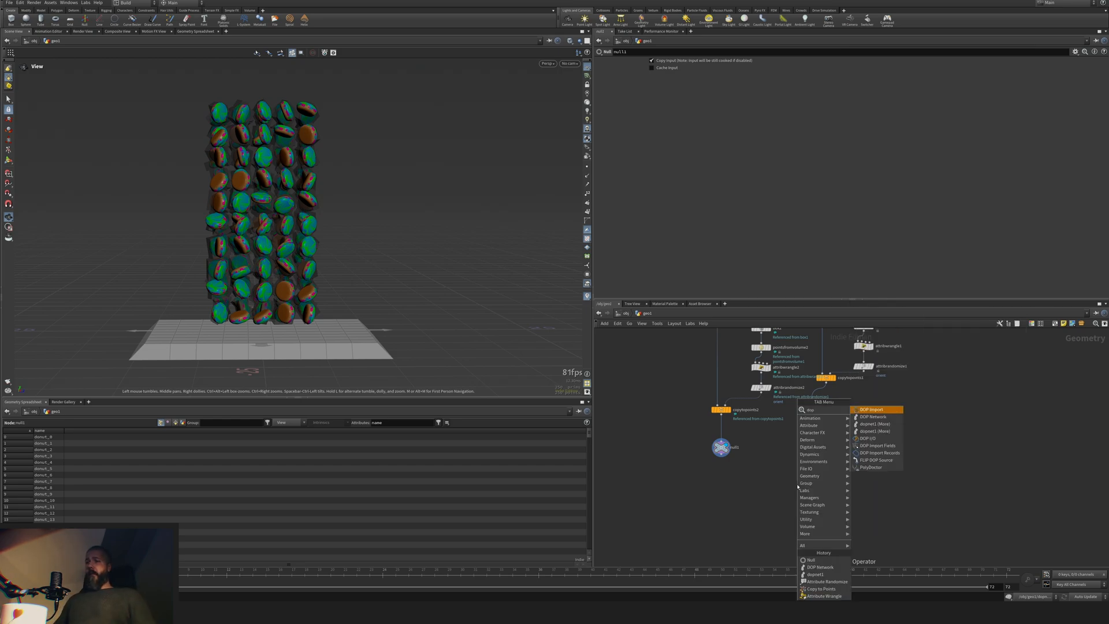
pyautogui.click(874, 409)
pyautogui.write('rbdpackedobject1')
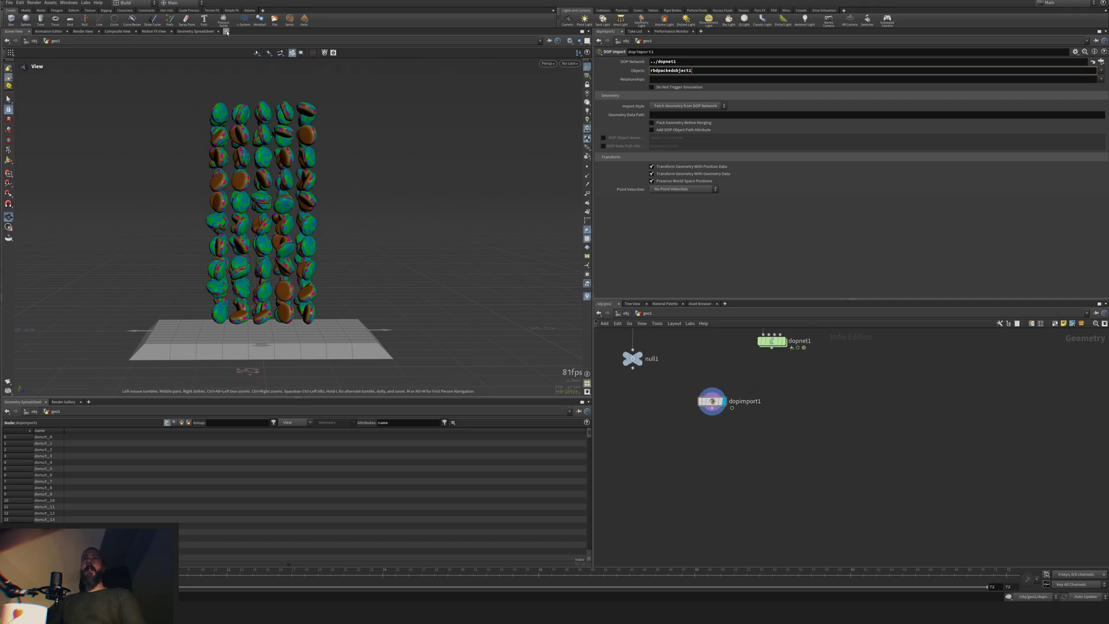
# Step: Add a second 3D Scene View pane tab to watch the imported proxy pieces
pyautogui.click(225, 33)
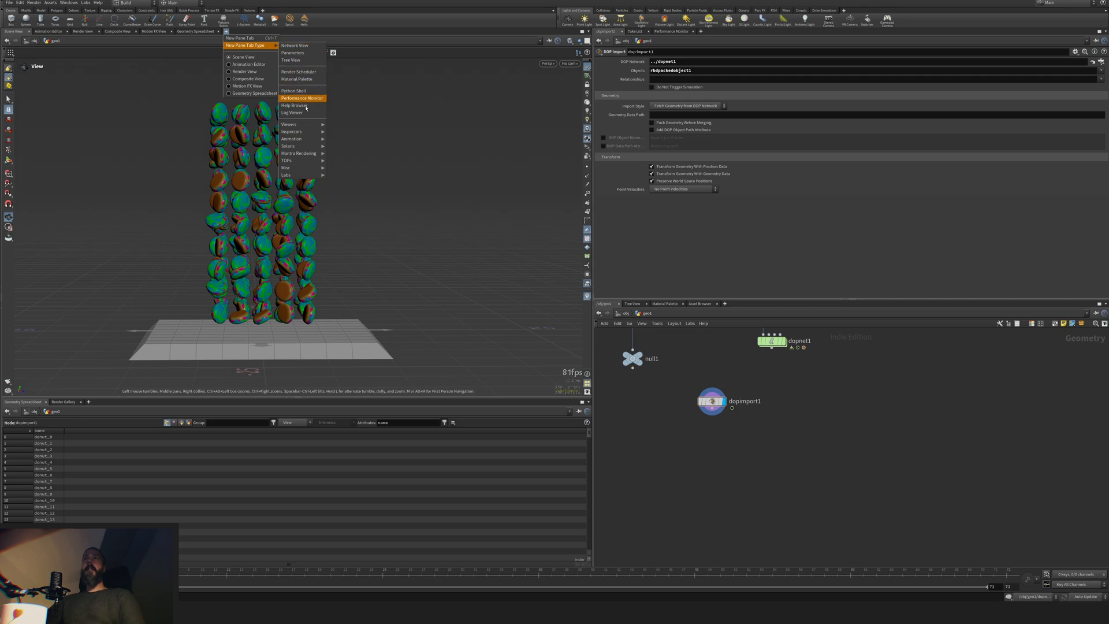
pyautogui.click(243, 57)
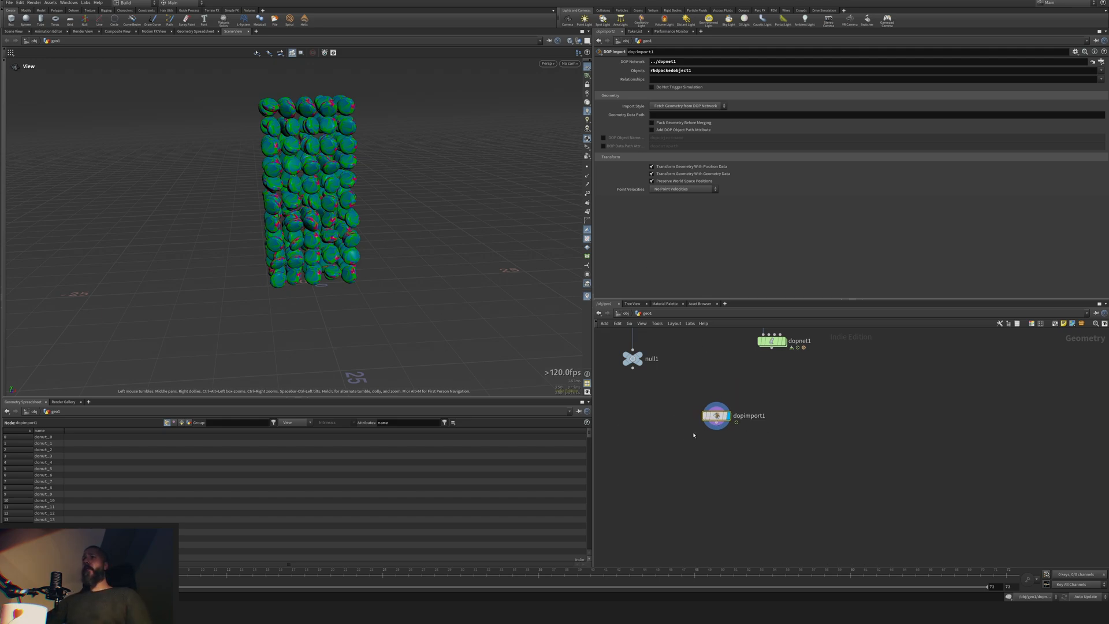
pyautogui.press('Tab')
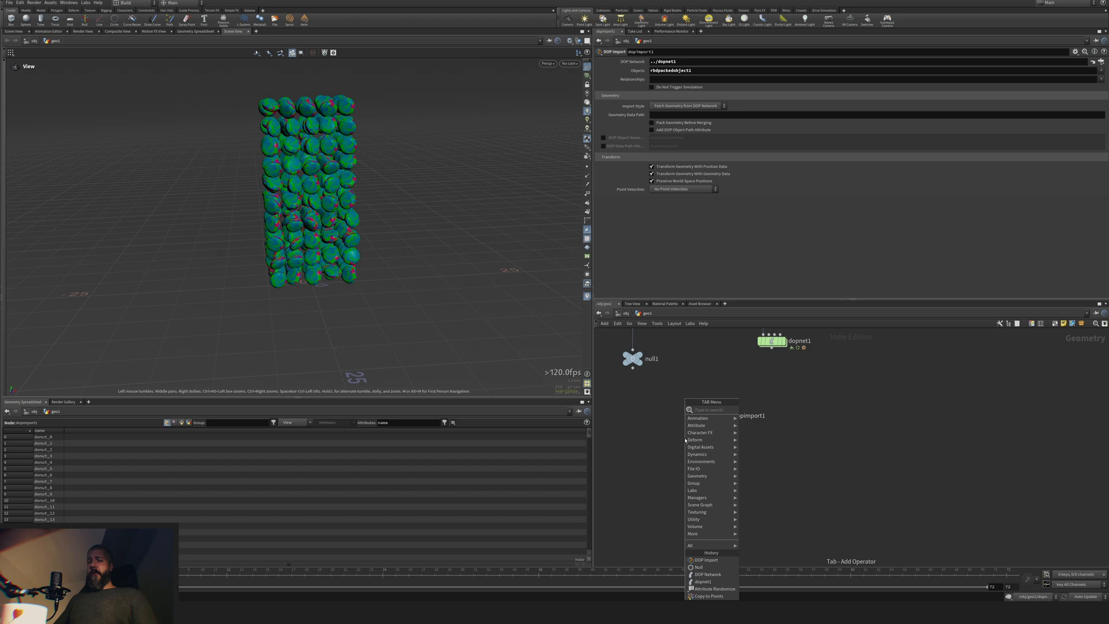
# Step: Add a Transform Pieces SOP below the import, wired to null1 and dopimport1
pyautogui.click(706, 559)
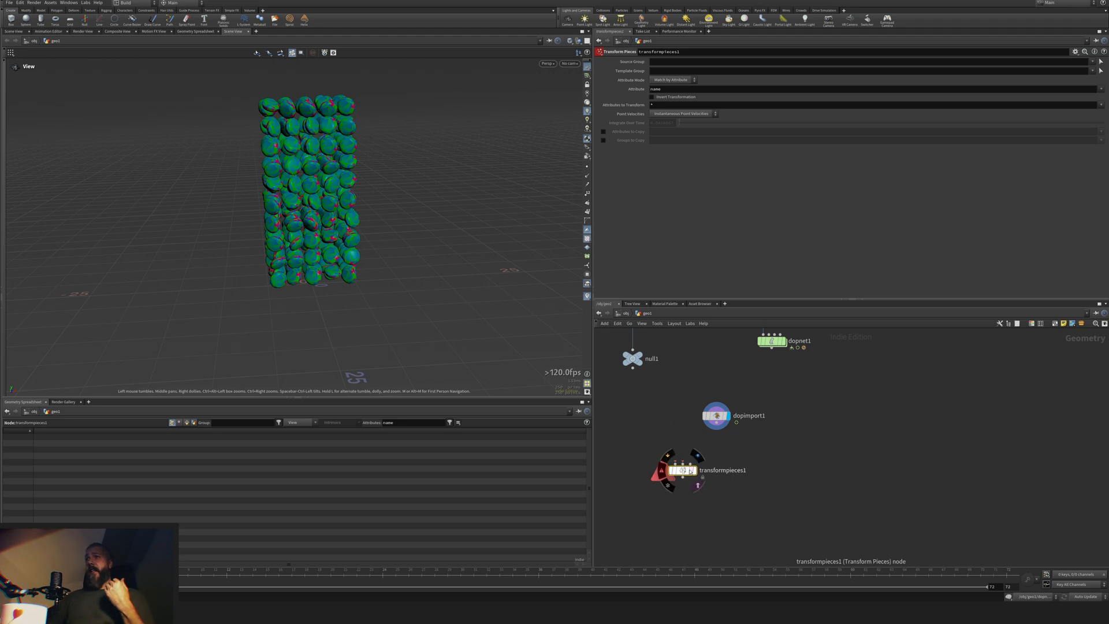
pyautogui.click(716, 415)
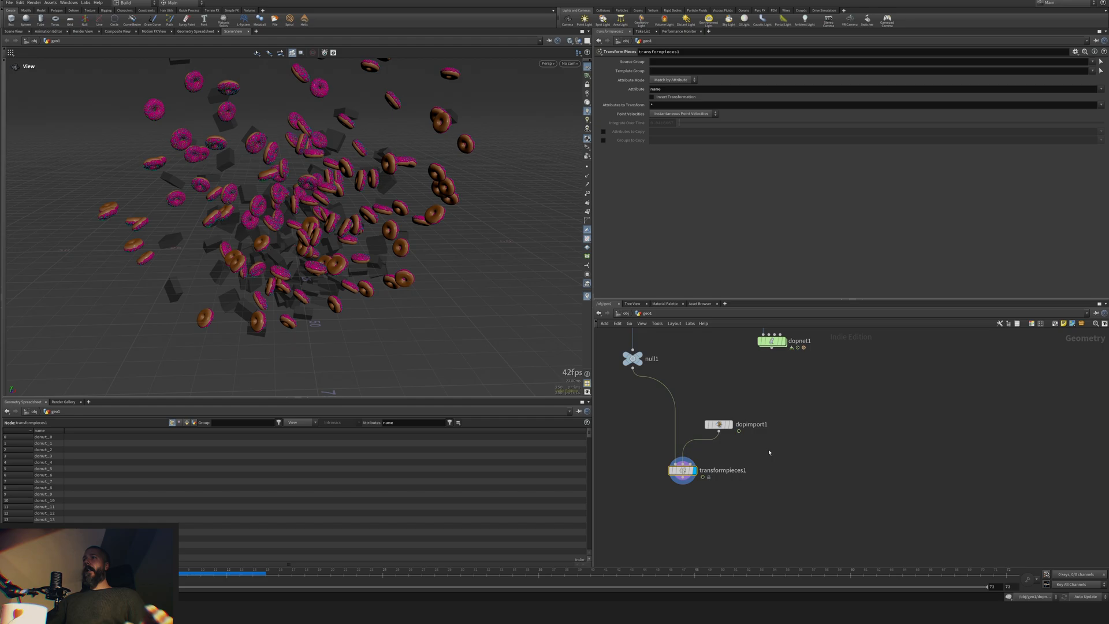
pyautogui.press('Tab')
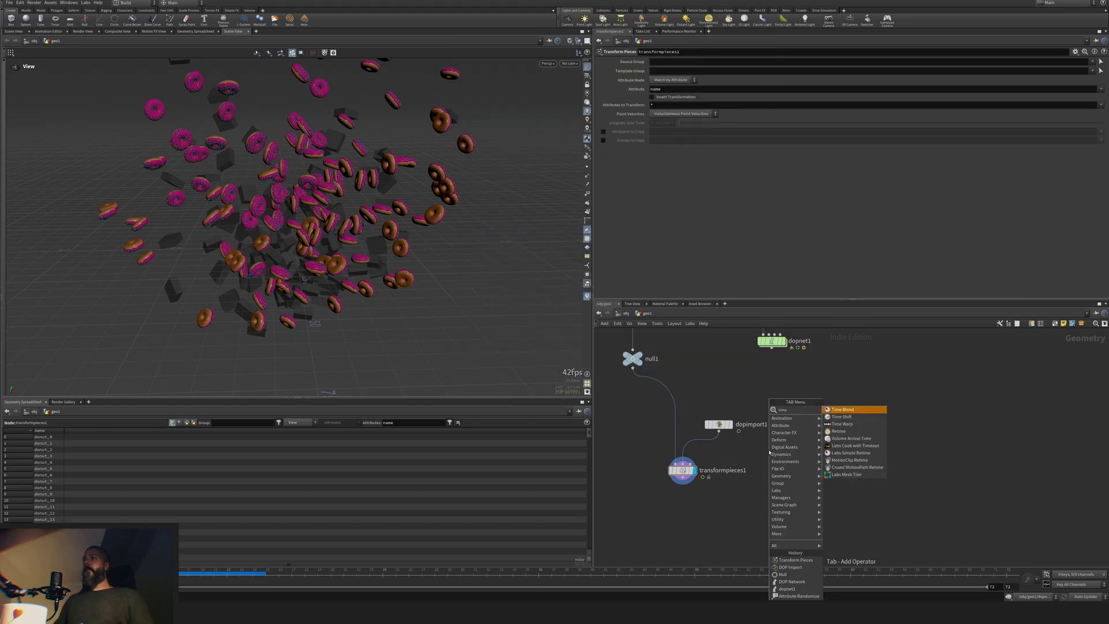
# Step: Add a Time Shift at frame 1 after dopimport1 as Transform Pieces' rest input
pyautogui.click(840, 410)
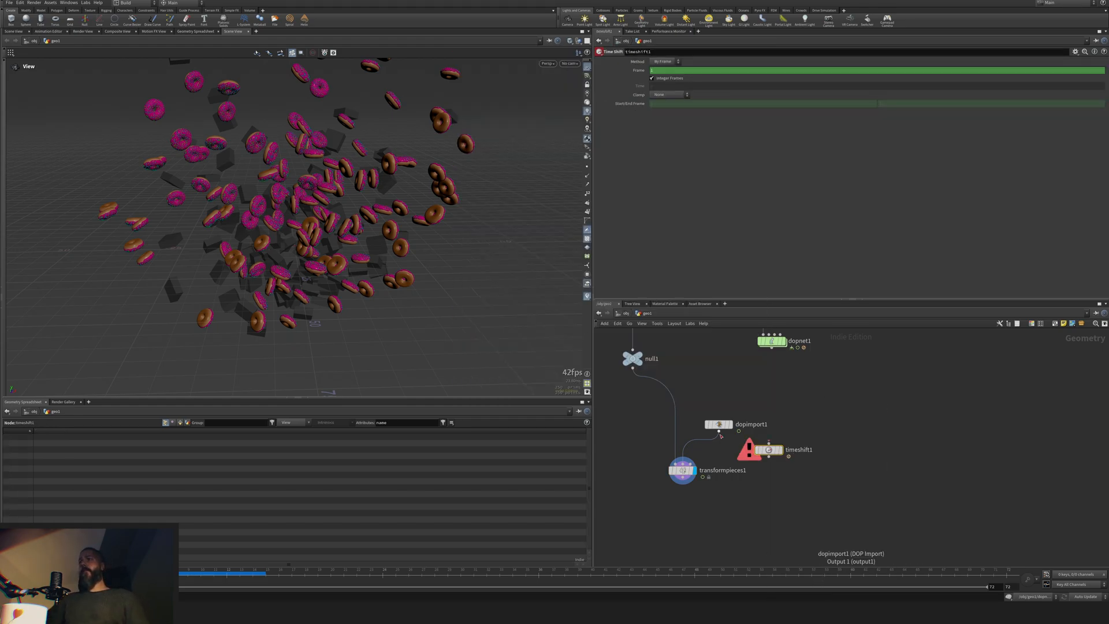
pyautogui.click(769, 449)
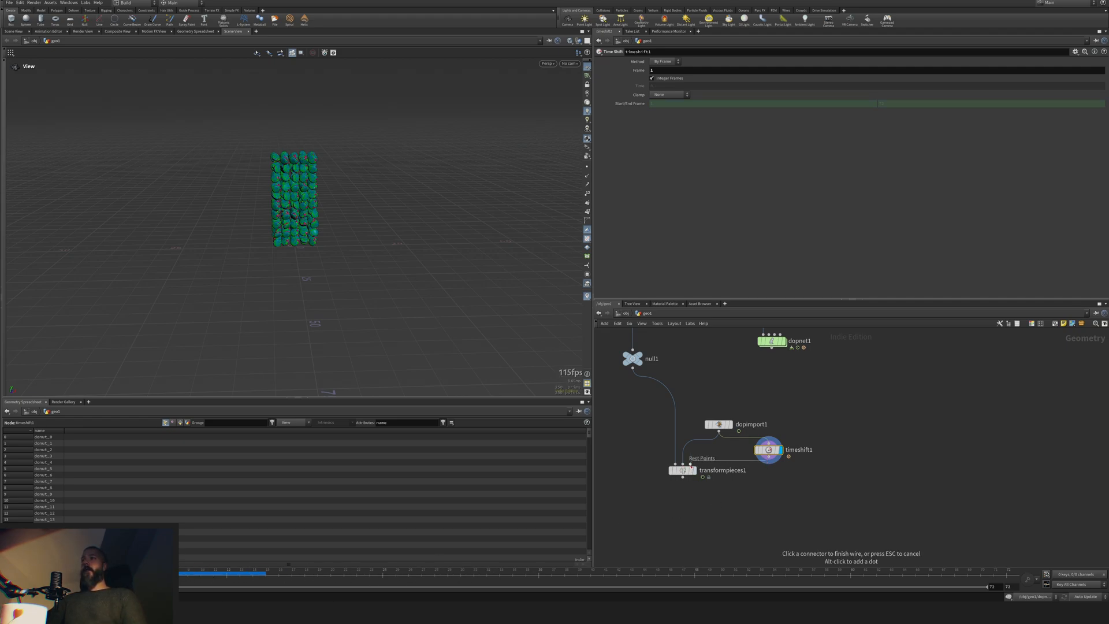
pyautogui.click(683, 470)
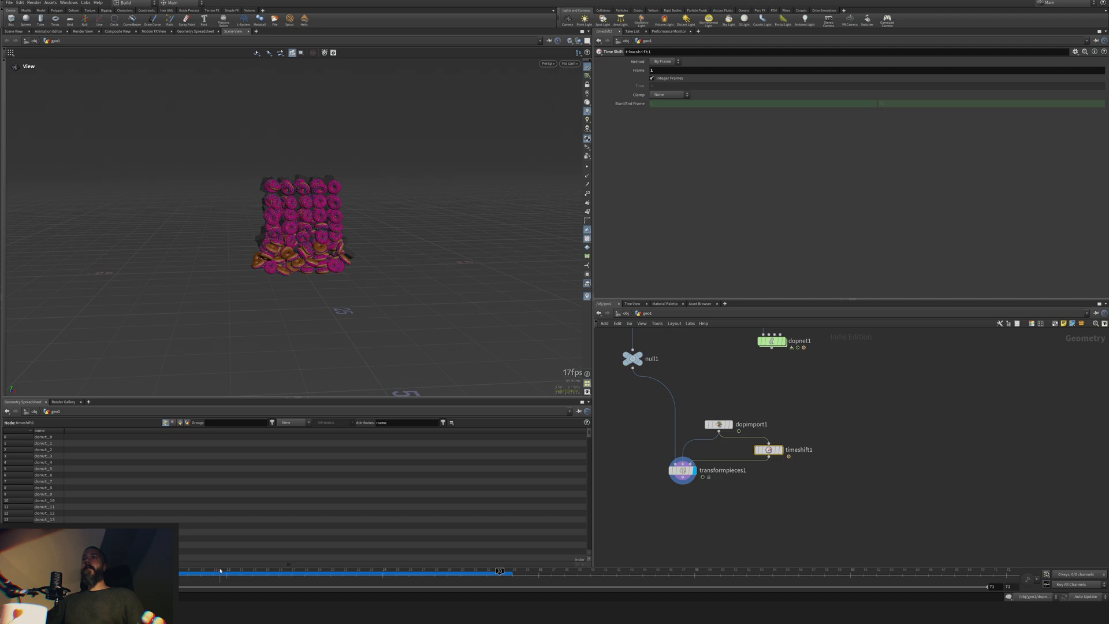
pyautogui.click(329, 571)
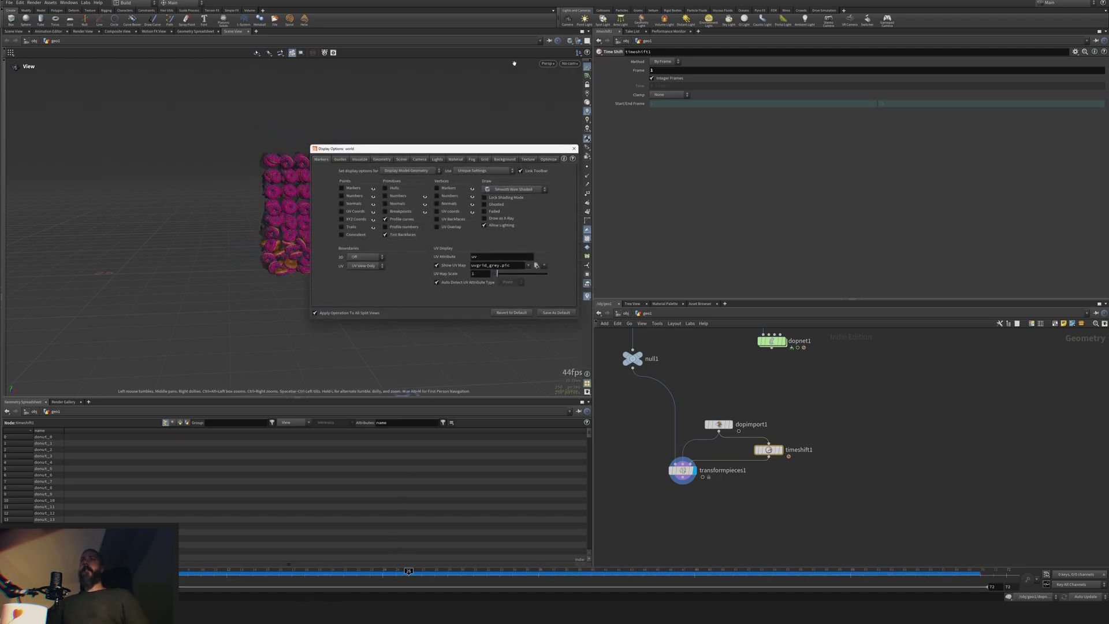
pyautogui.click(547, 158)
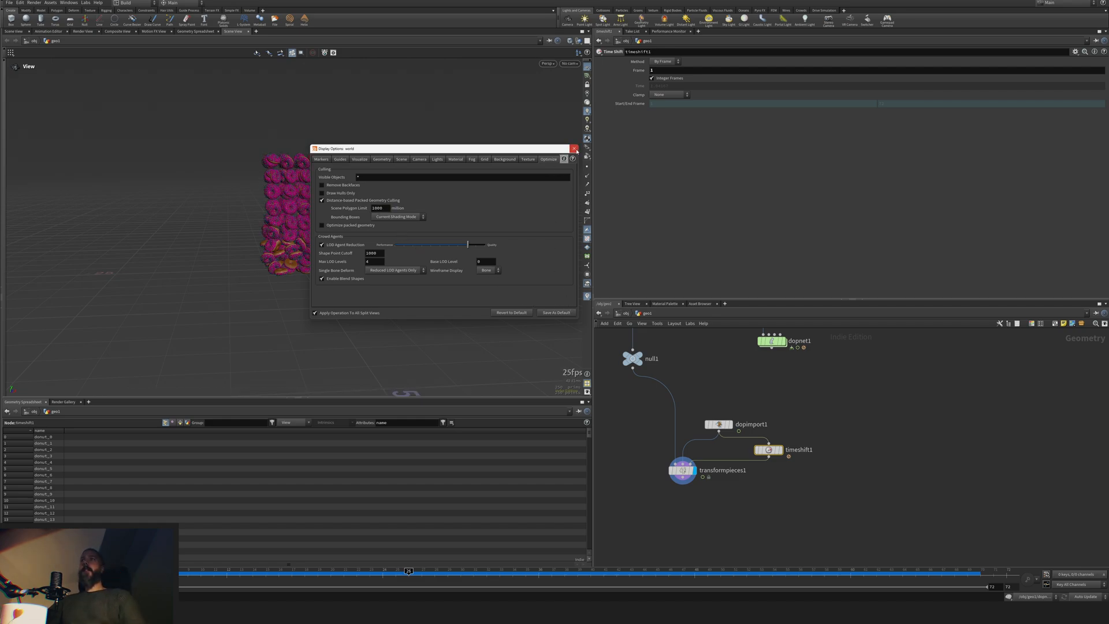
pyautogui.click(574, 148)
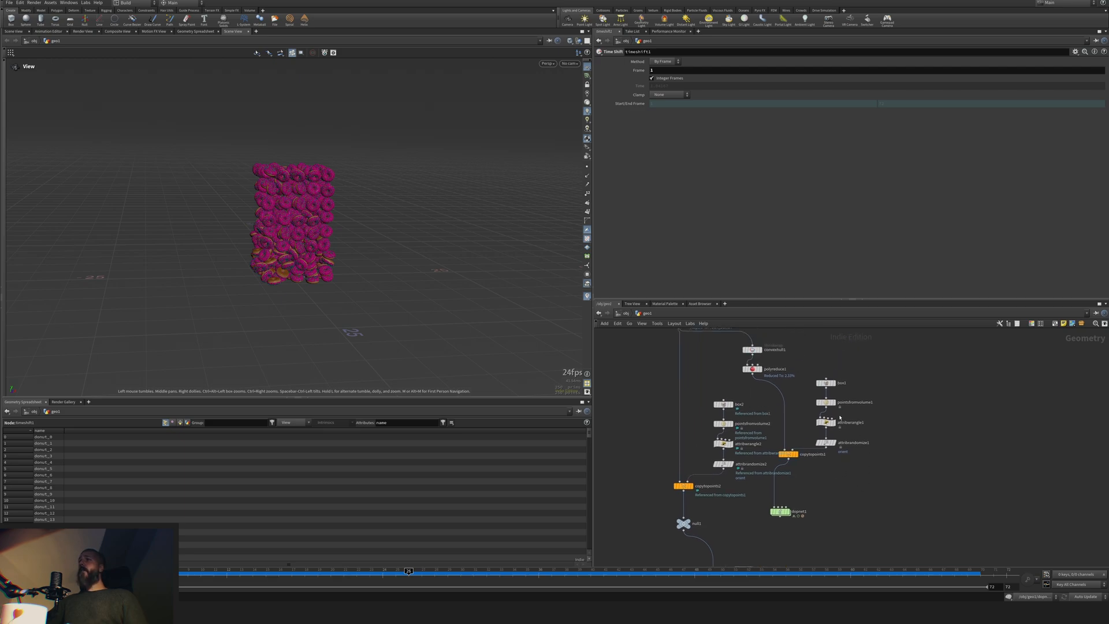
pyautogui.click(854, 402)
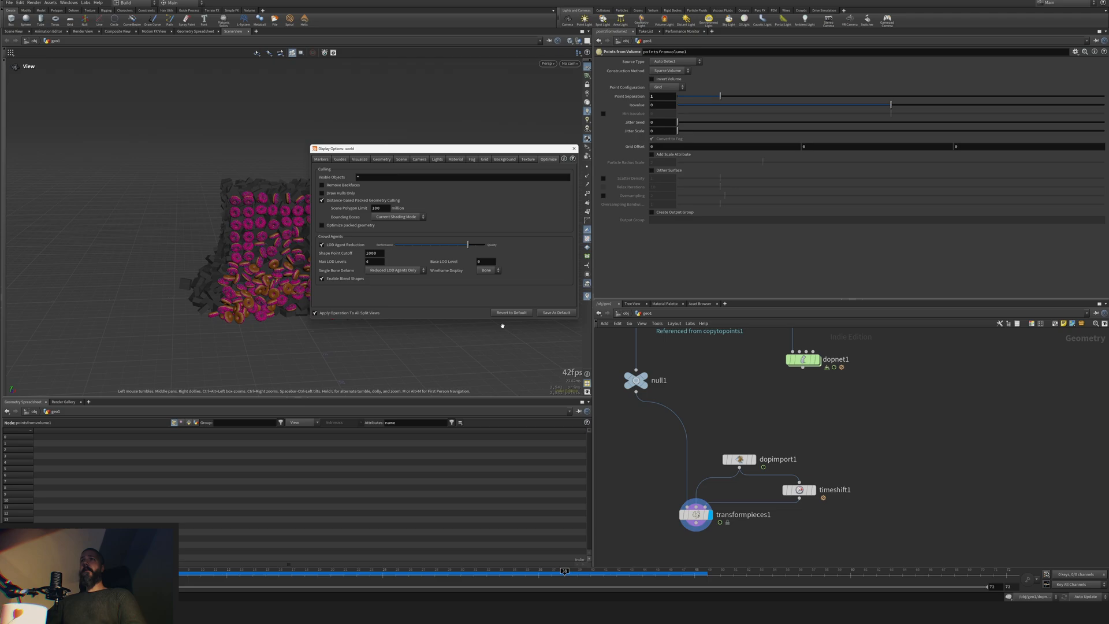
# Step: Enlarge box1 to size 20 on each axis so more proxies fill the cube
pyautogui.click(574, 149)
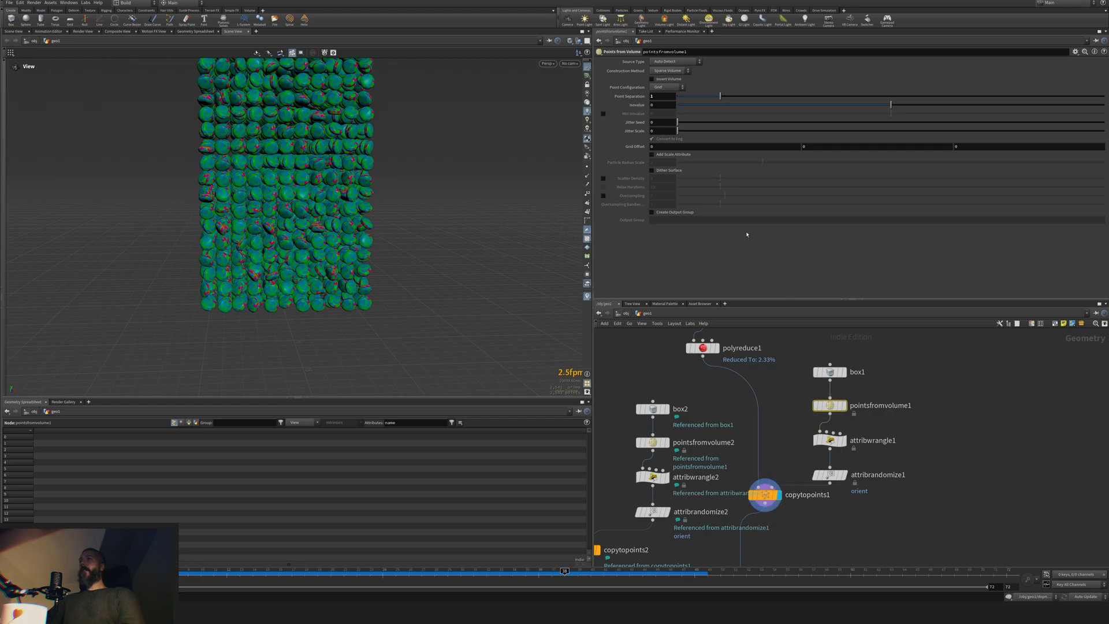
pyautogui.click(856, 371)
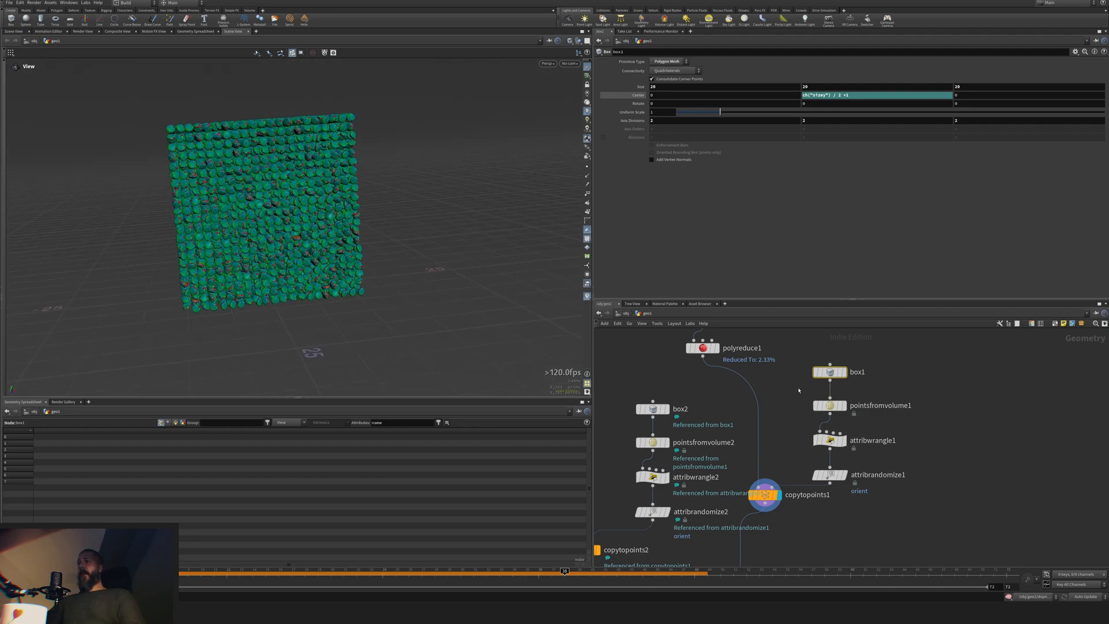
# Step: Lower pointsfromvolume1's Point Separation to 0.5 for a denser donut cube
pyautogui.click(830, 406)
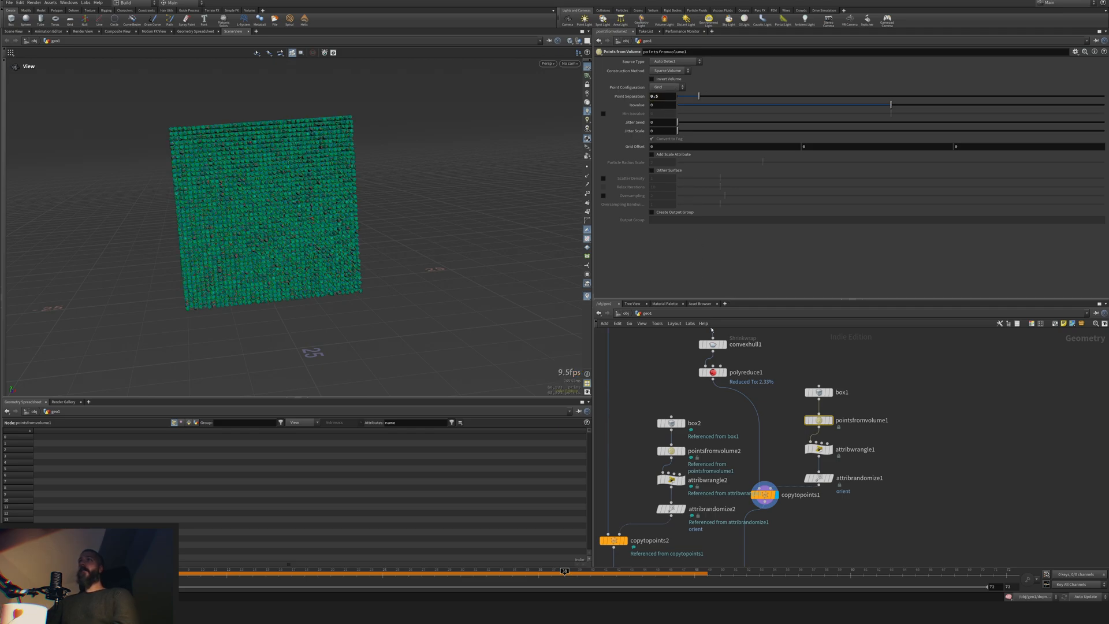
pyautogui.moveTo(725, 253)
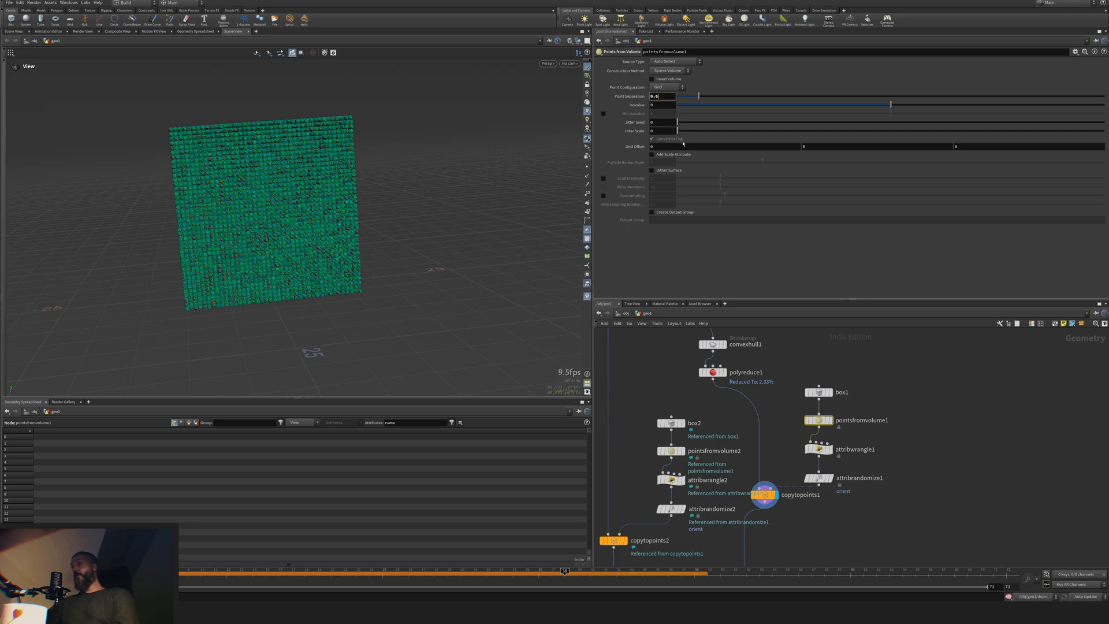
pyautogui.moveTo(763, 496)
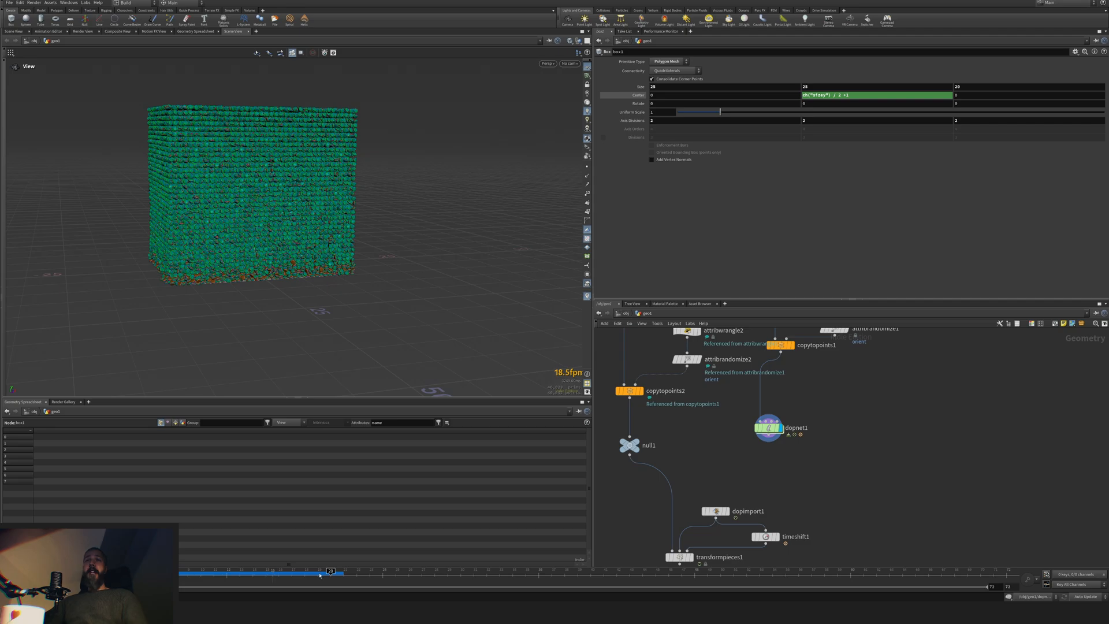
pyautogui.moveTo(319, 574)
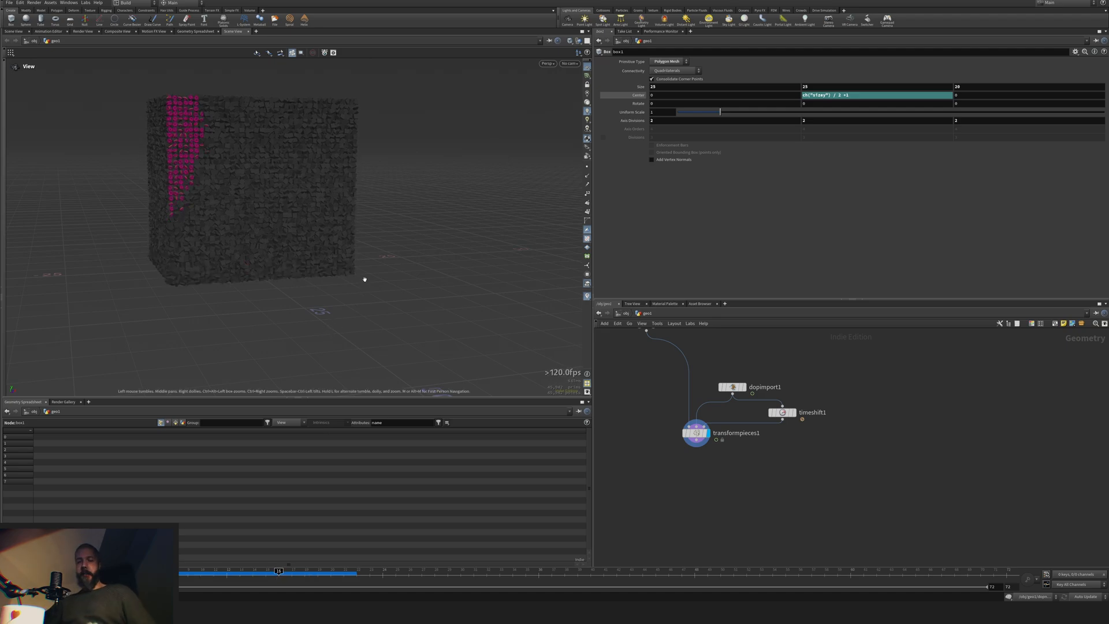
# Step: In the viewport display Optimize settings, choose how culled packed donuts are drawn
pyautogui.click(333, 52)
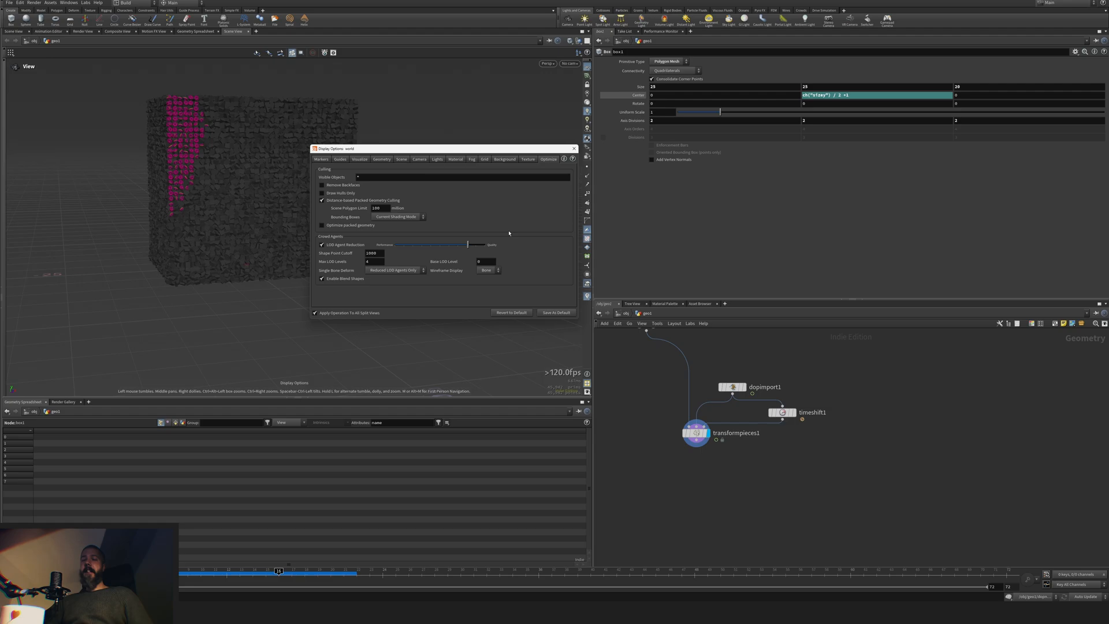
pyautogui.moveTo(247, 205)
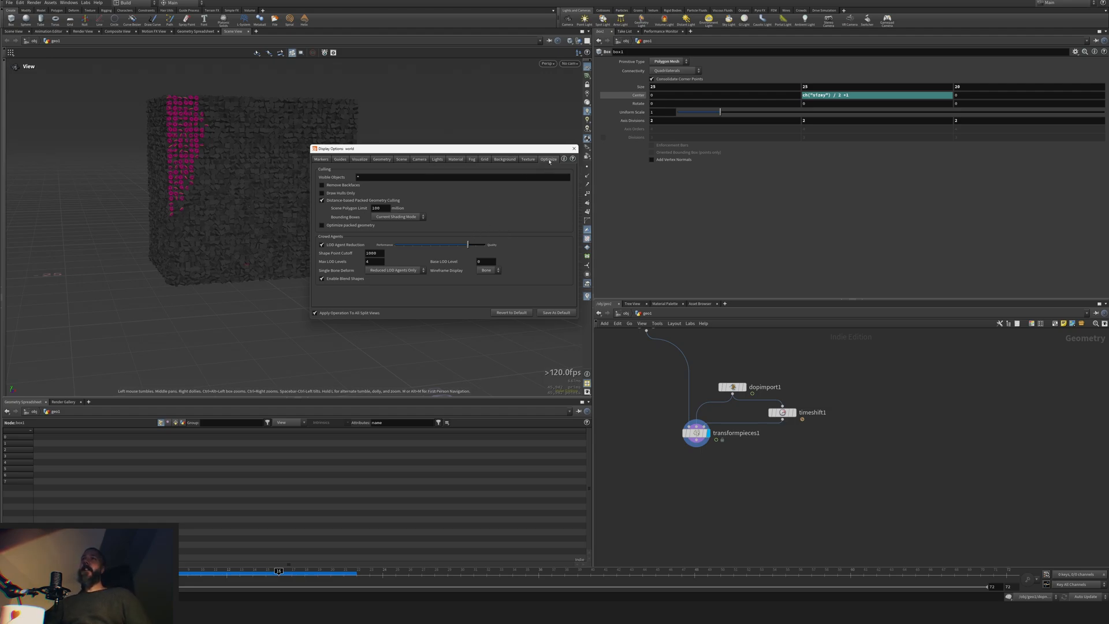
pyautogui.moveTo(392, 292)
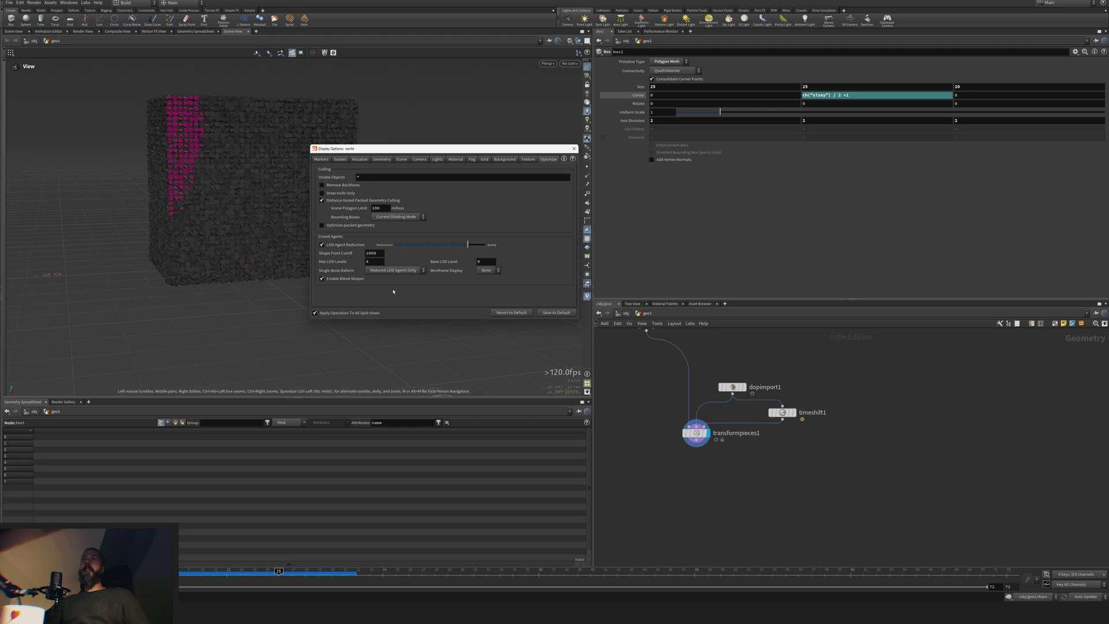
pyautogui.click(398, 216)
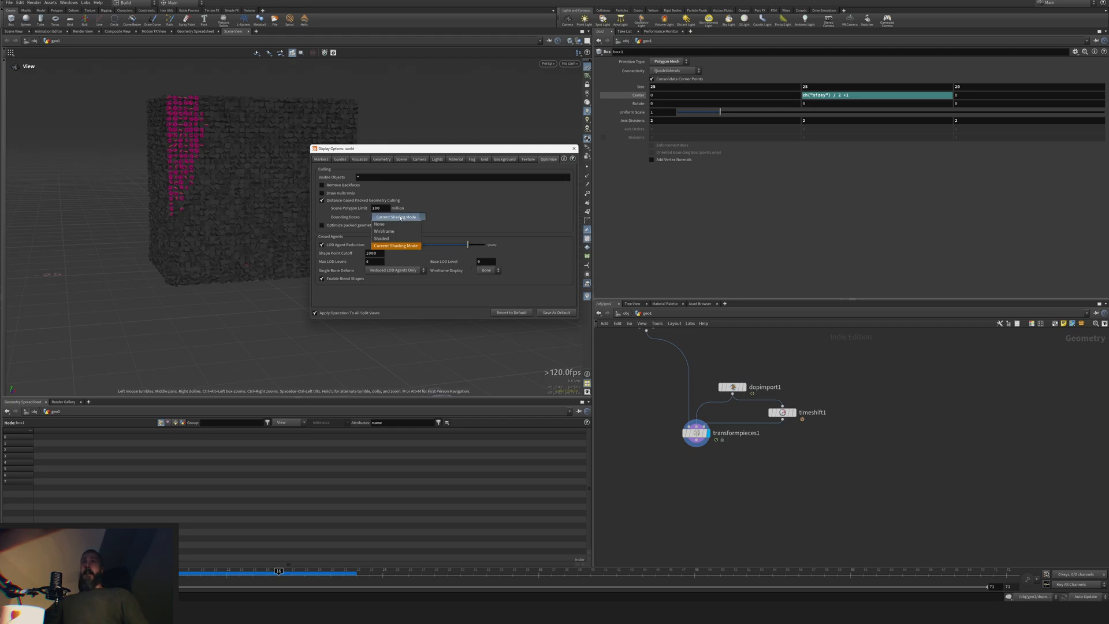